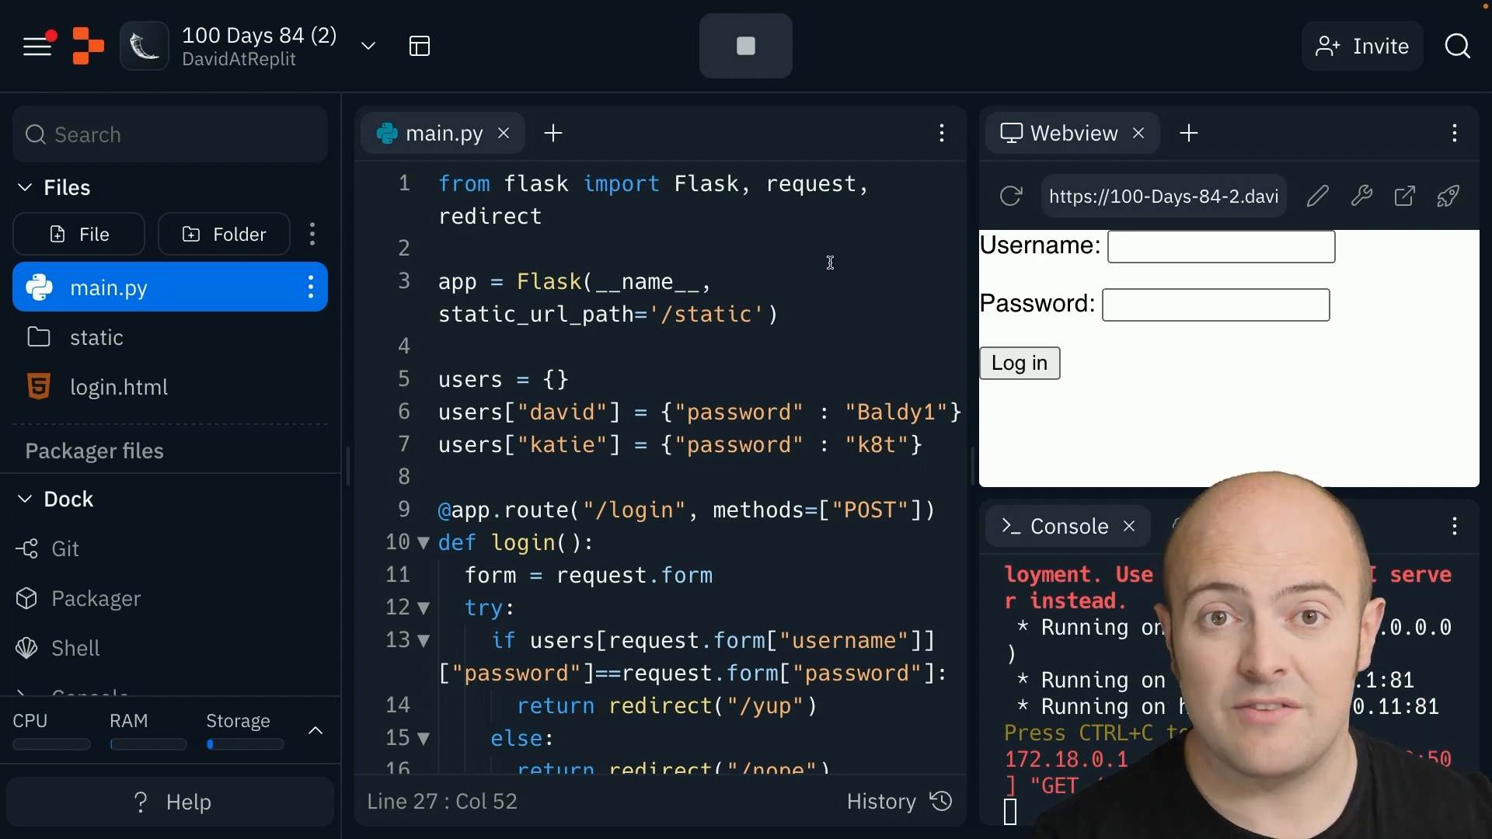
Try the login with wrong username 'sf' to reach the failure page, then start retrying as david
{"action": "scroll", "scroll_direction": "down", "scroll_amount": 3}
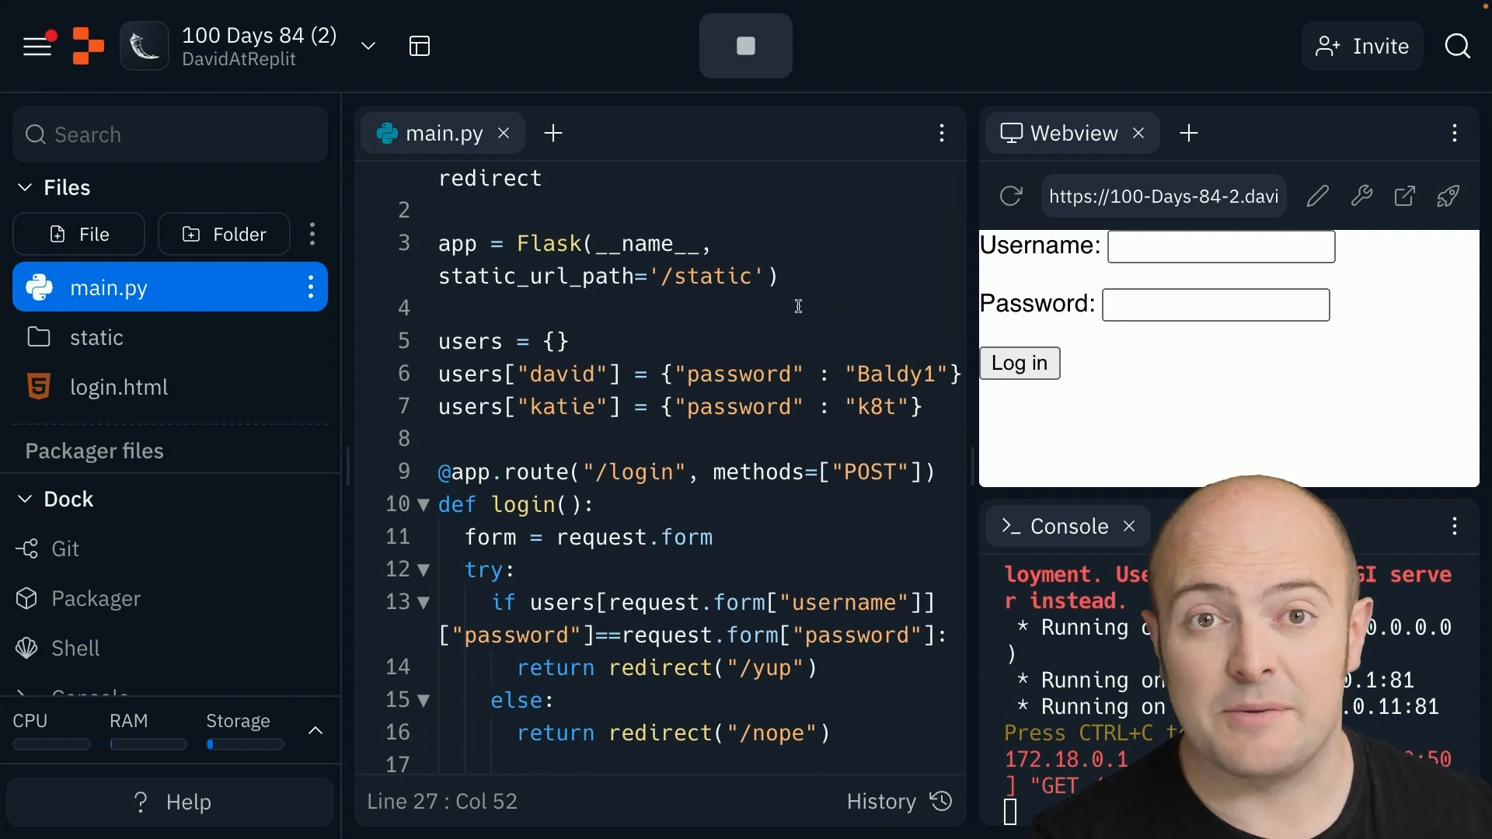
{"action": "scroll", "scroll_direction": "down", "scroll_amount": 3}
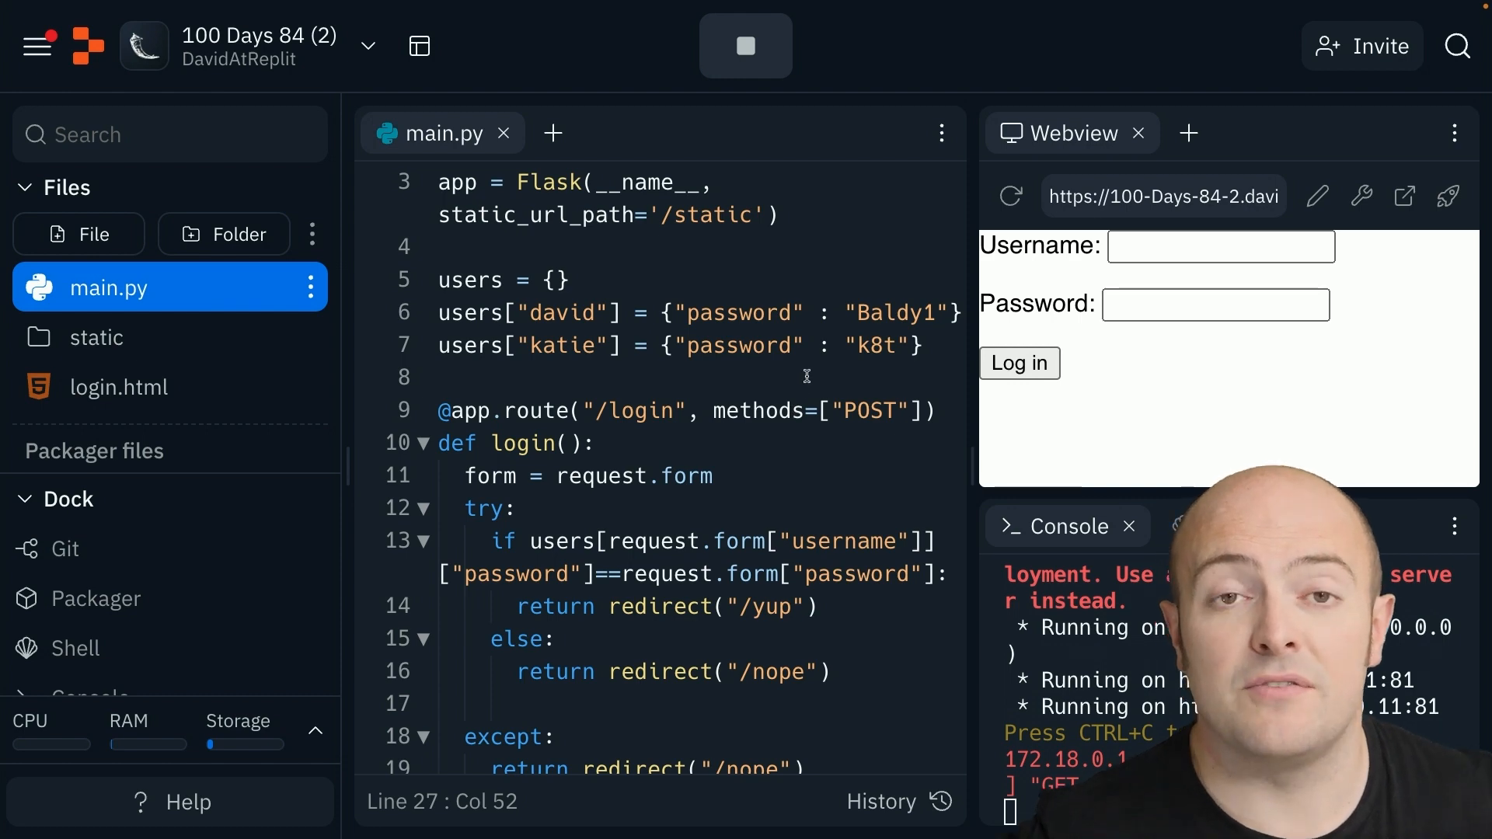
{"action": "scroll", "scroll_direction": "down", "scroll_amount": 3}
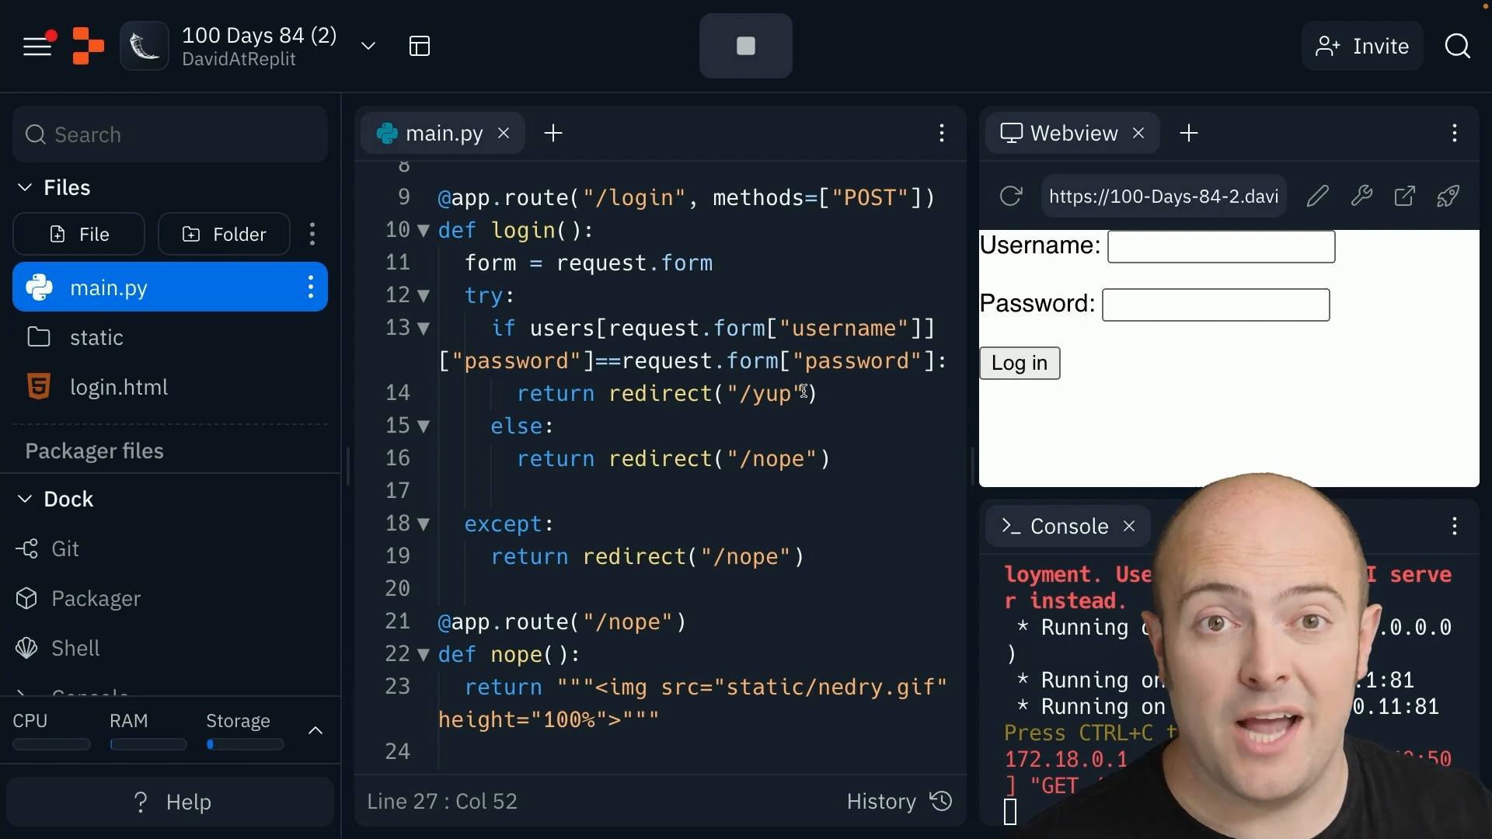
{"action": "scroll", "scroll_direction": "down", "scroll_amount": 3}
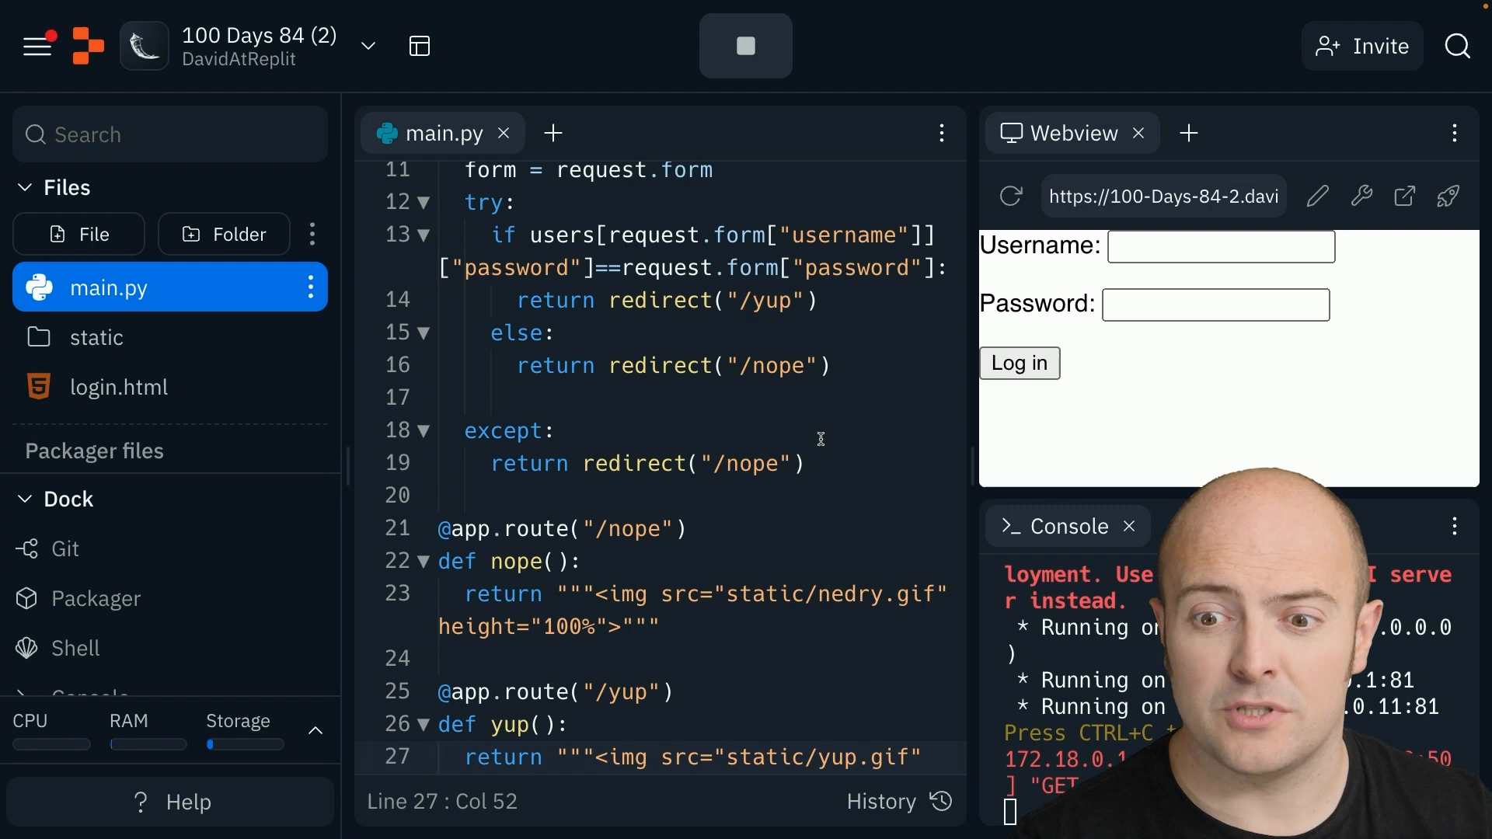
{"action": "scroll", "scroll_direction": "down", "scroll_amount": 3}
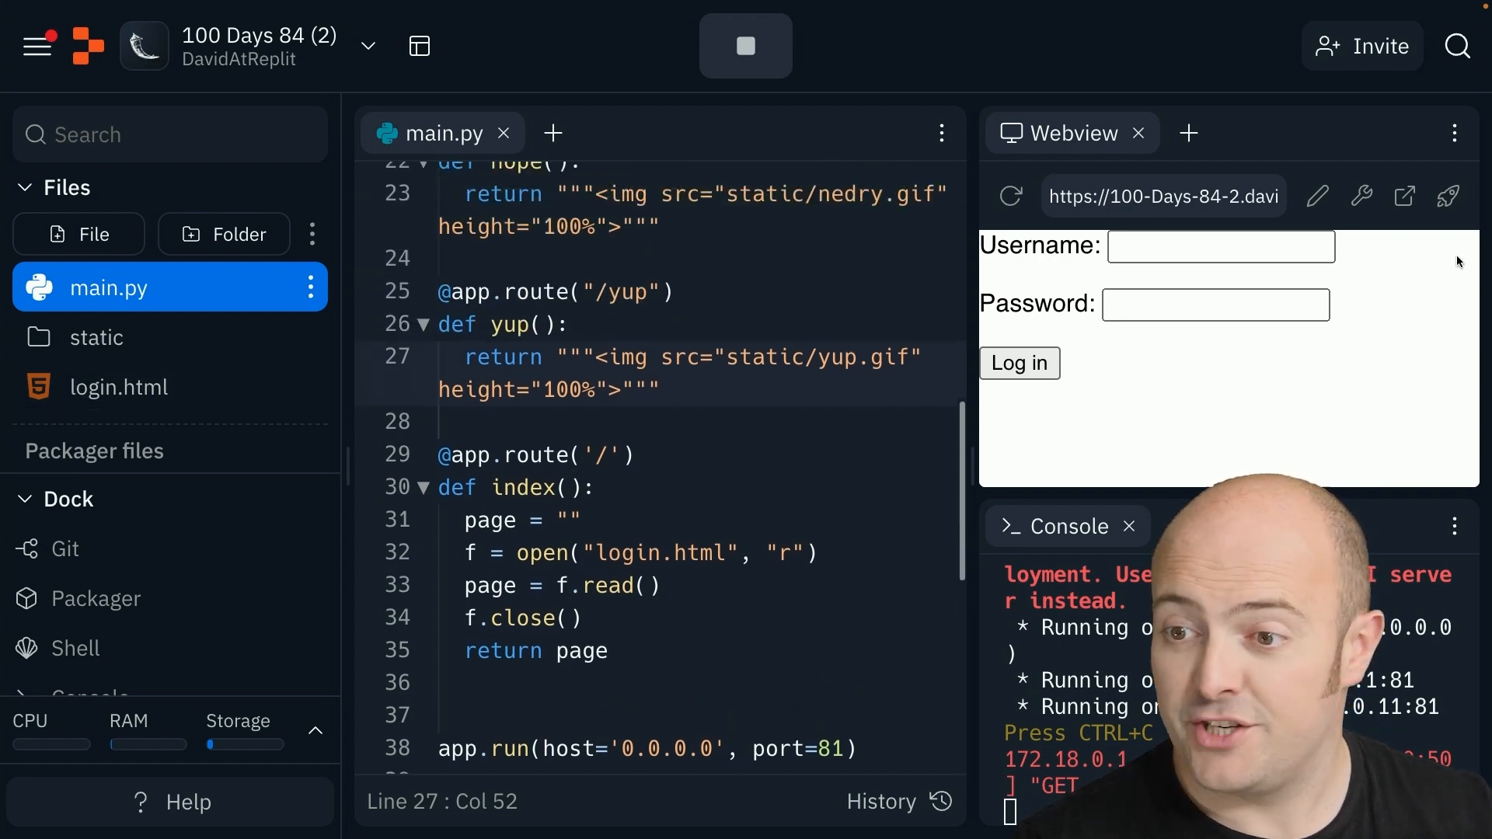
{"action": "type", "text": "sf"}
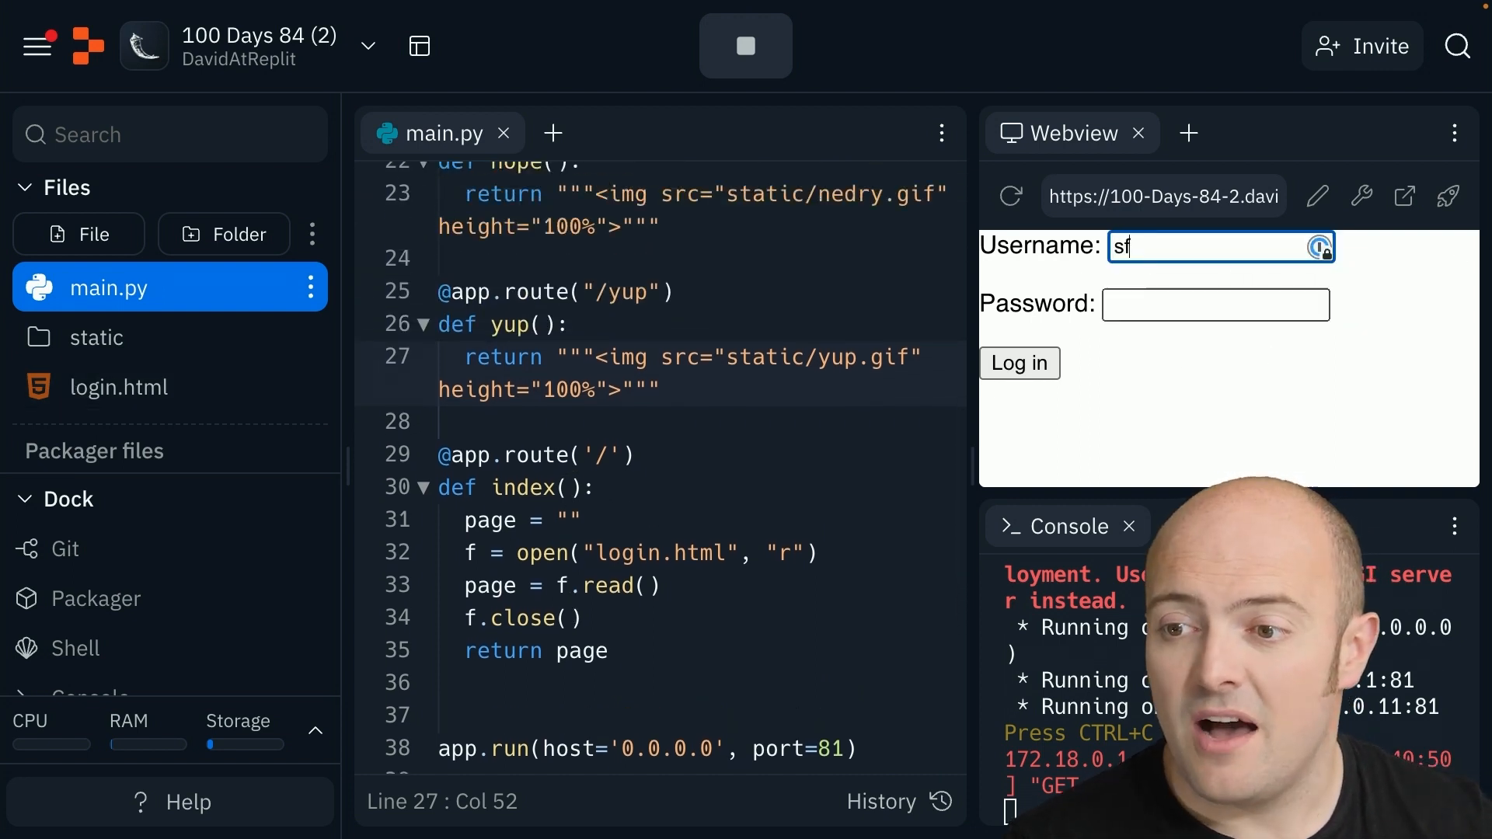
{"action": "left_click", "coordinate": [1016, 363]}
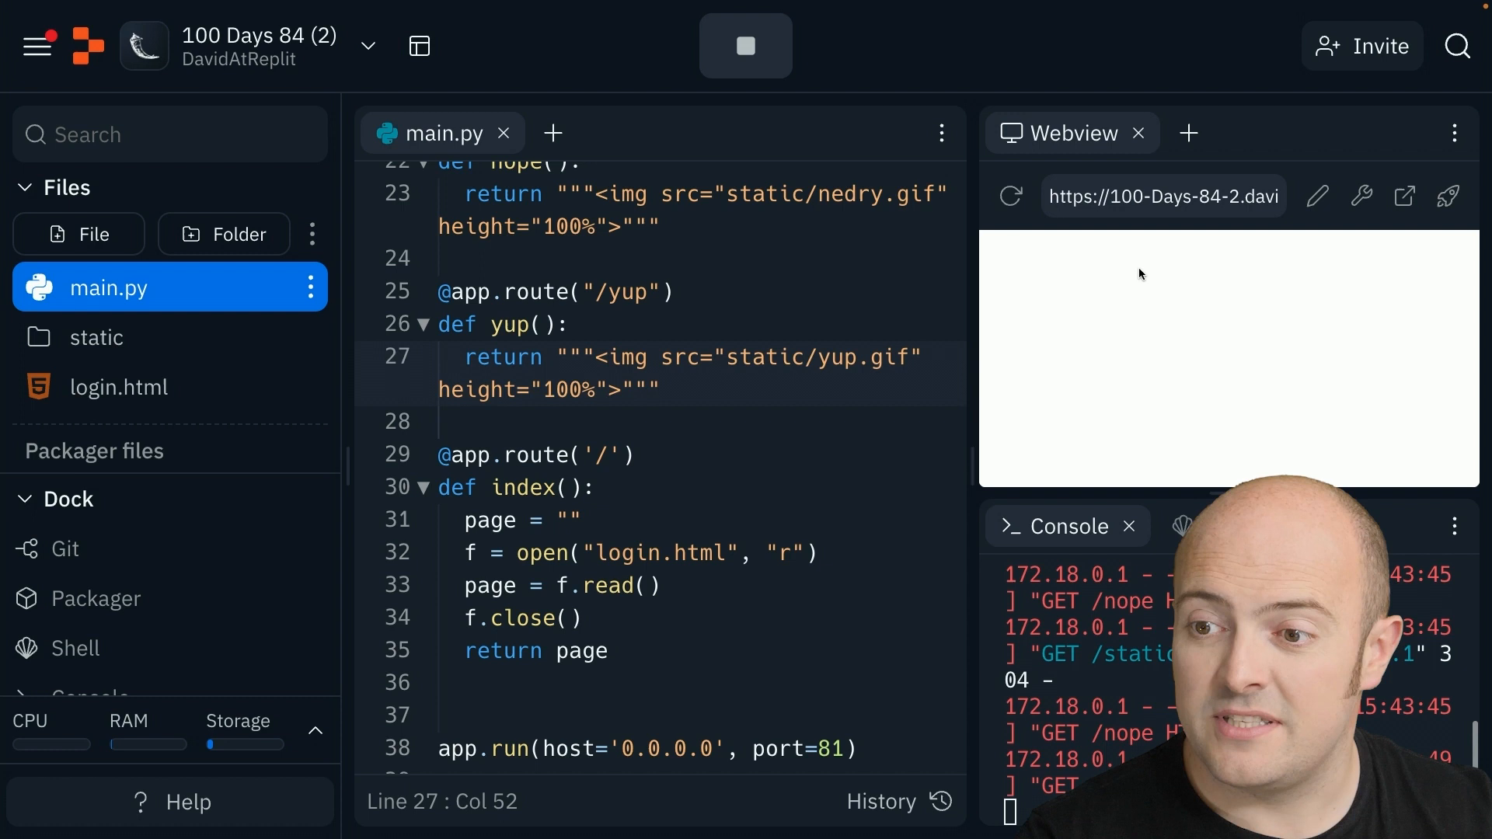
{"action": "type", "text": "david\"] = {\"password\" : \"Baldy1\""}
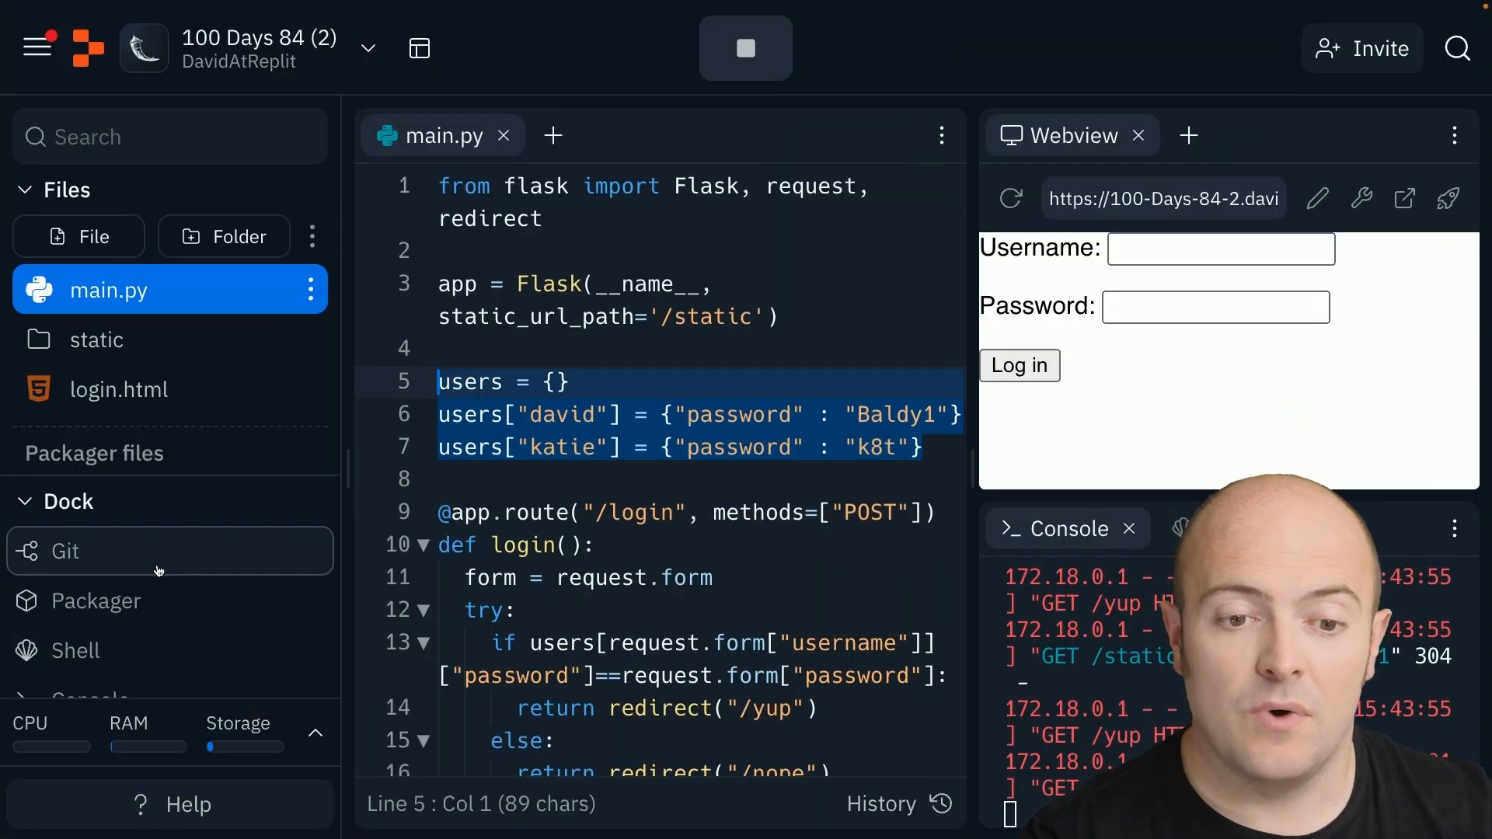
Import Replit DB, write the david and katie accounts into db, then comment those lines out
{"action": "left_click", "coordinate": [98, 605]}
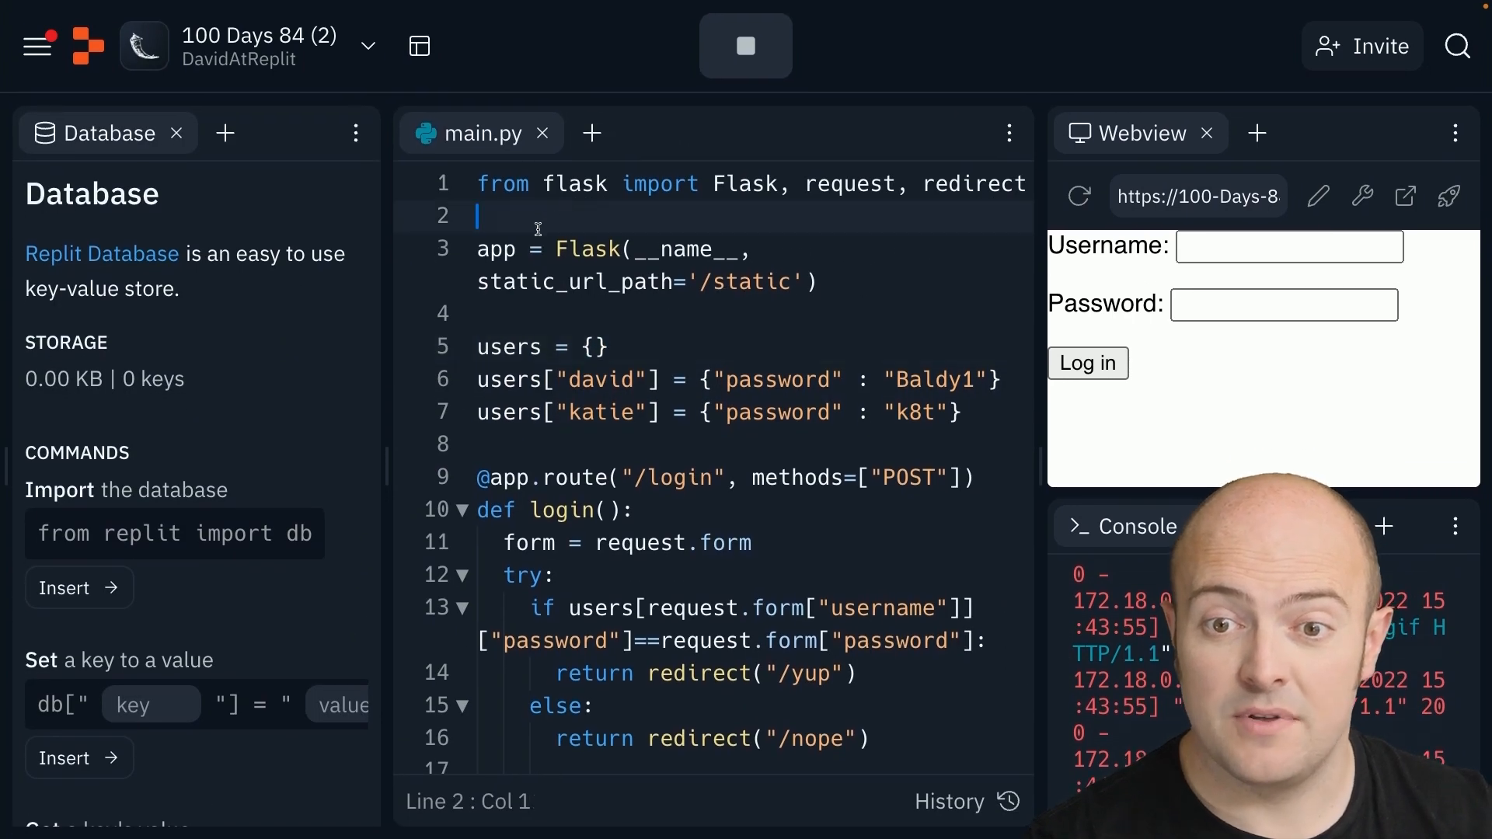
{"action": "type", "text": "from replit import db"}
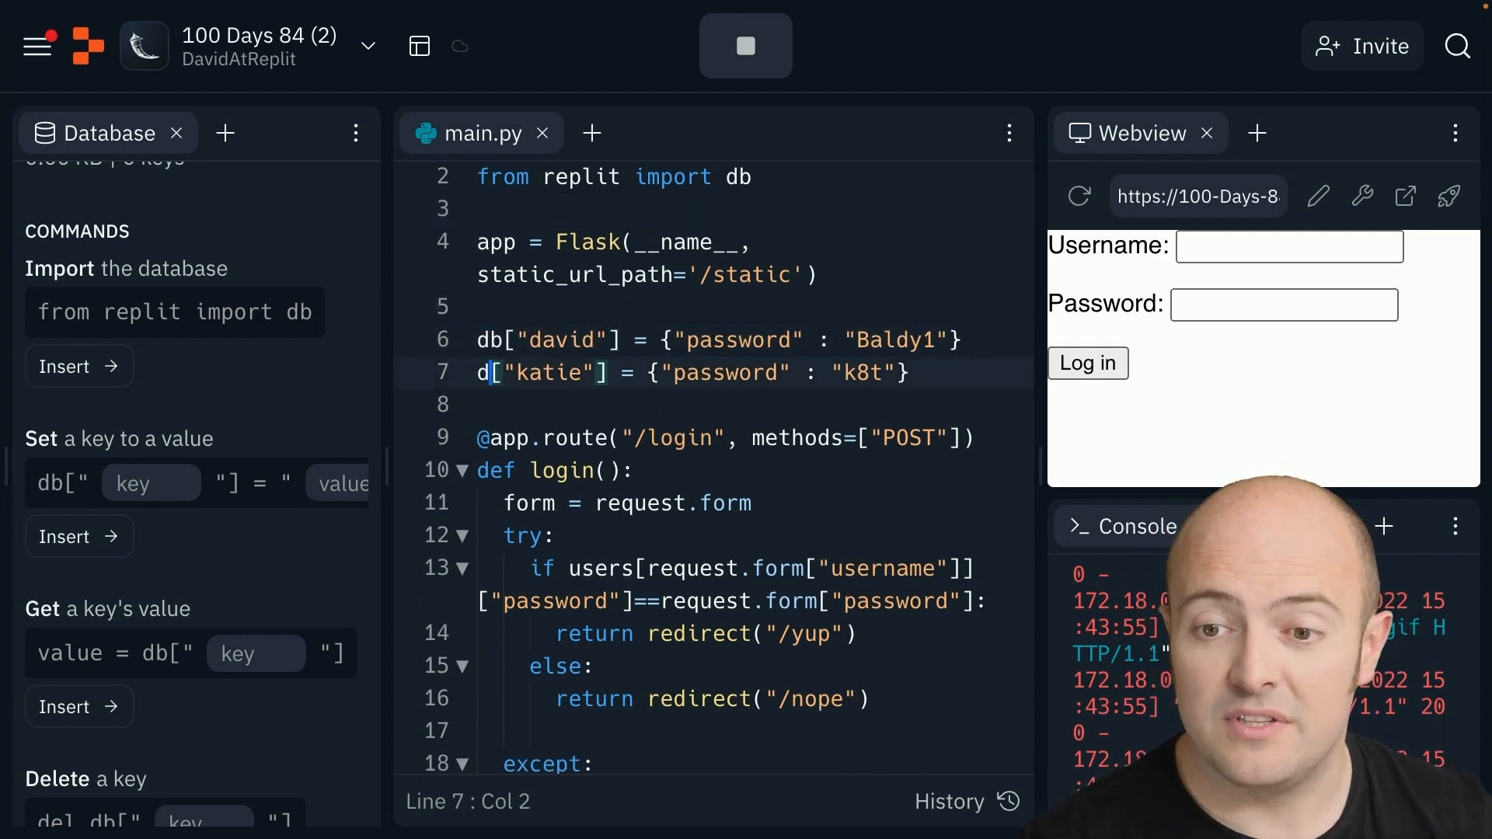
{"action": "type", "text": "b"}
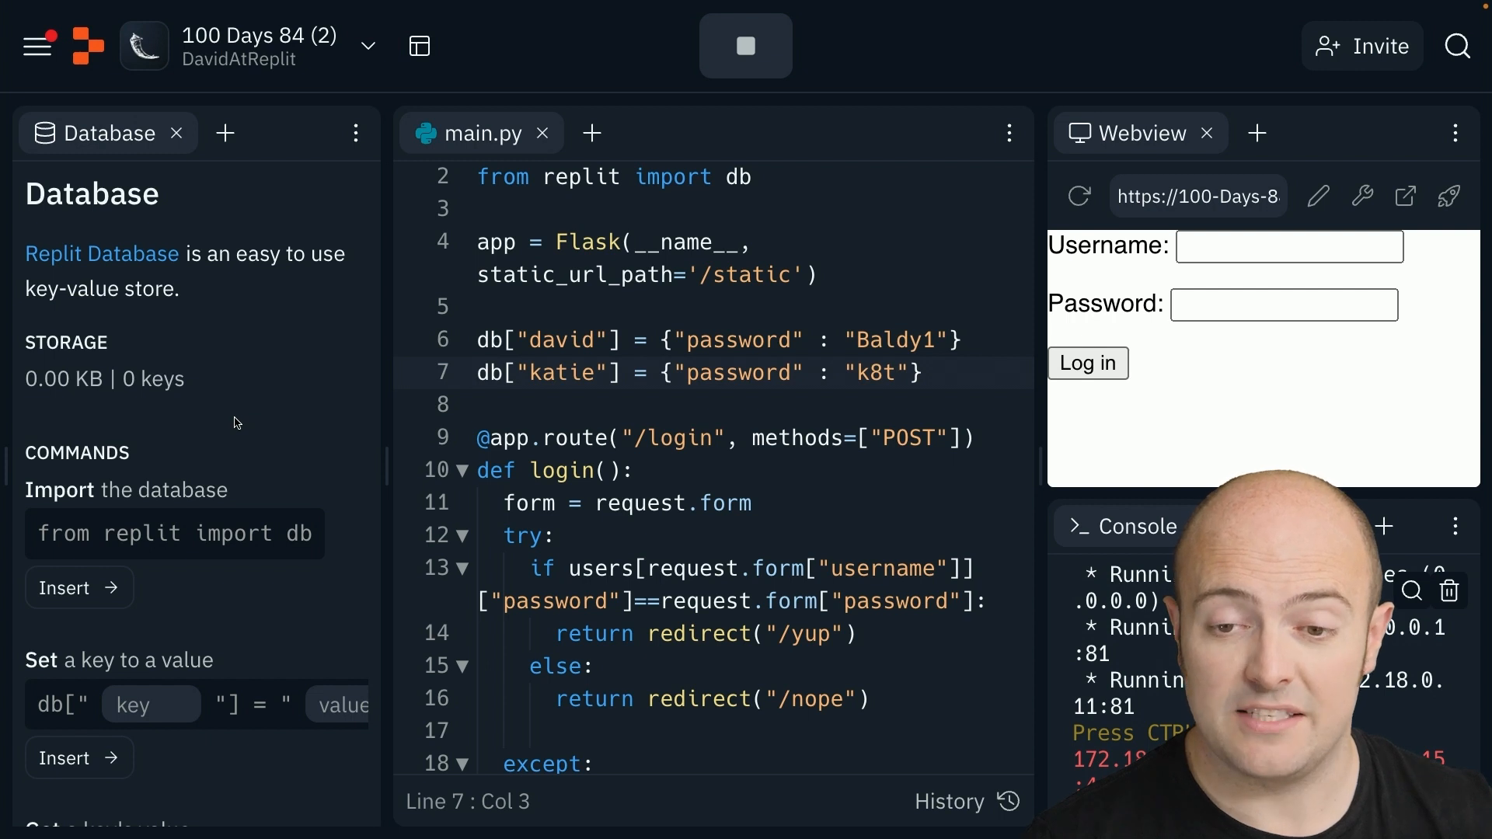
{"action": "type", "text": "#"}
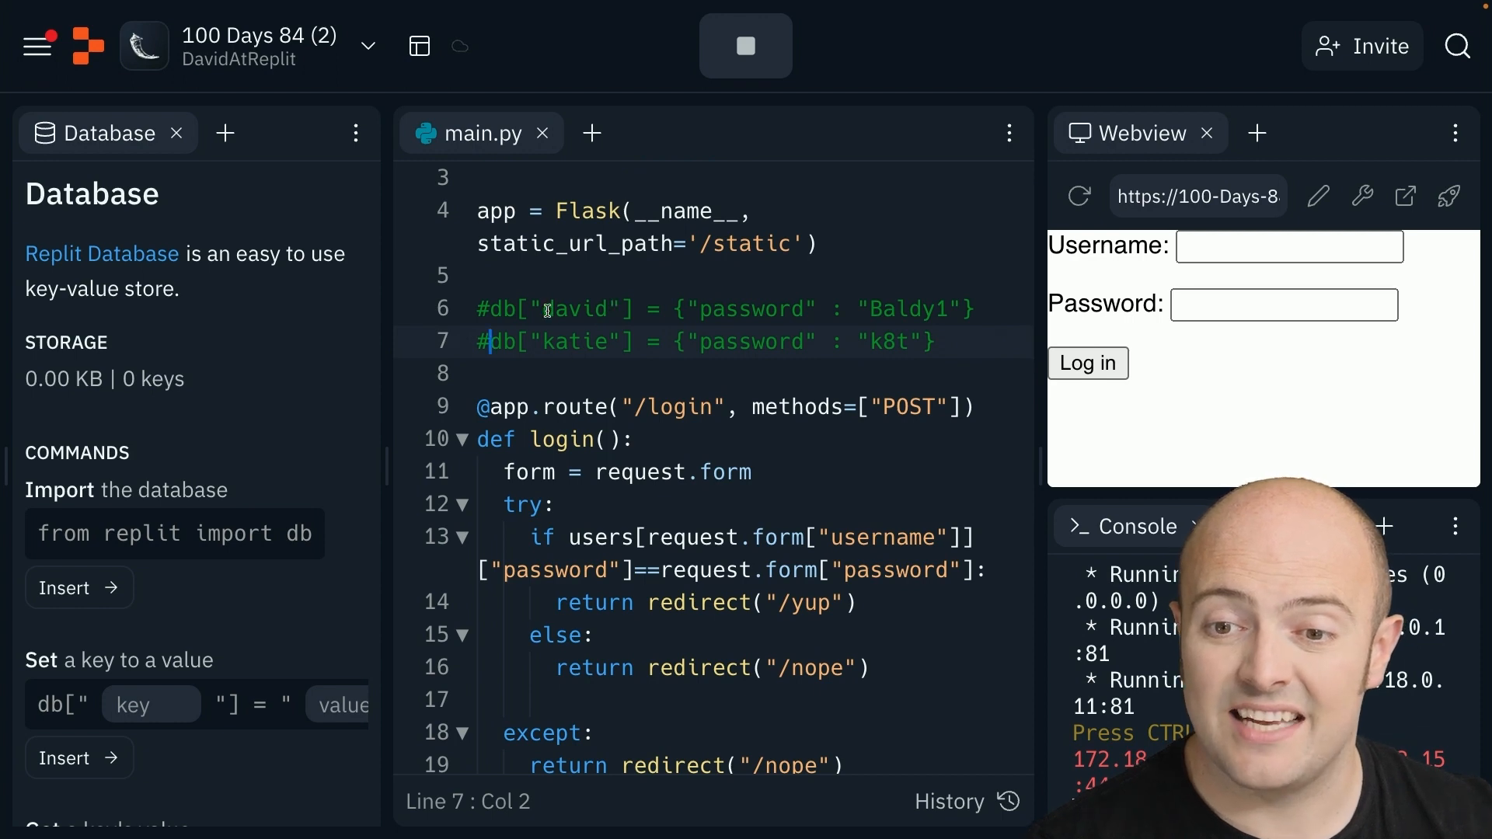
Select the users dictionary in the login check to replace it with db
{"action": "scroll", "scroll_direction": "down", "scroll_amount": 3}
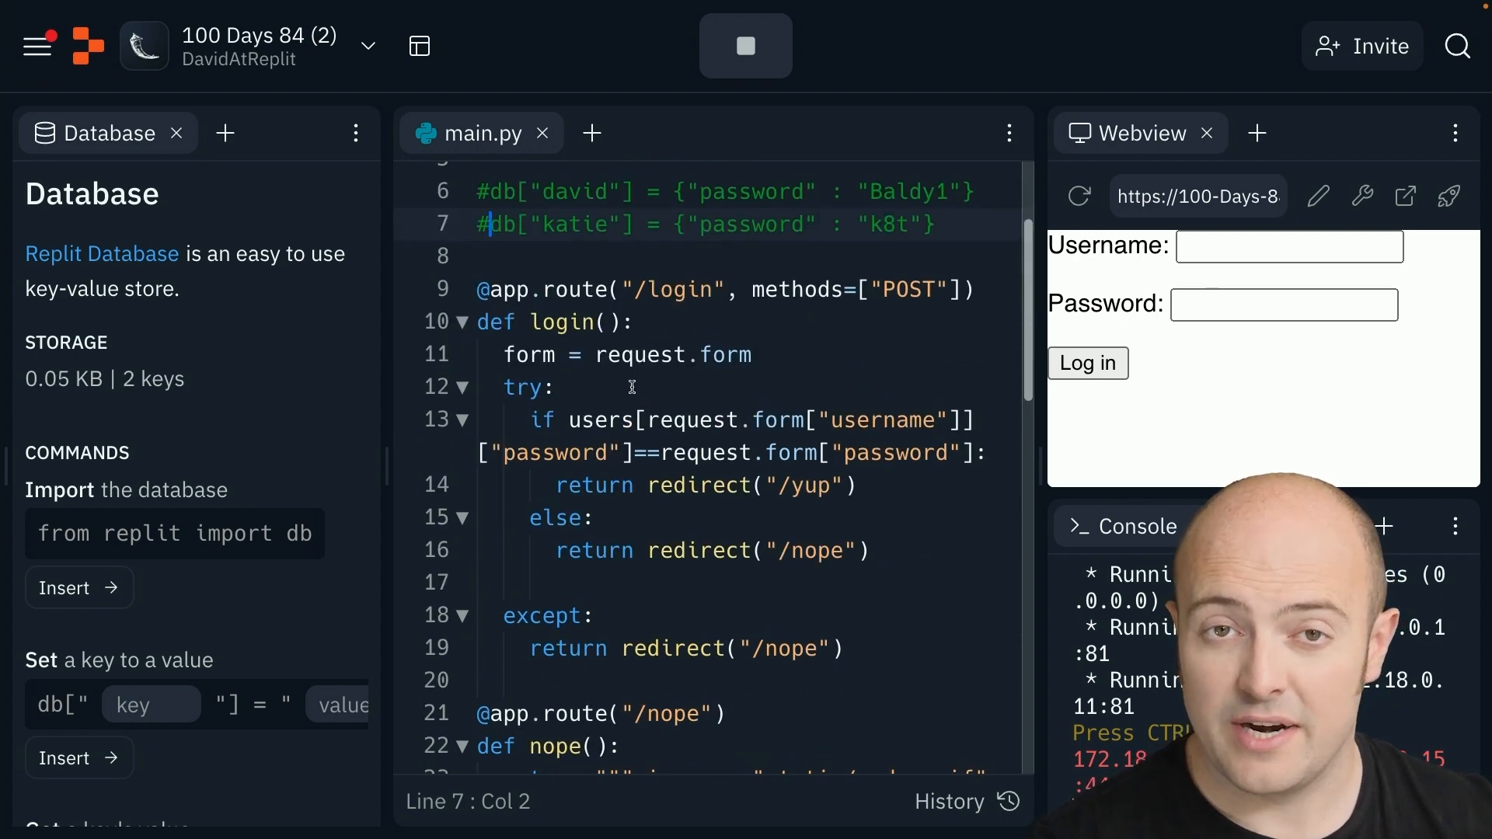
{"action": "double_click", "coordinate": [601, 421]}
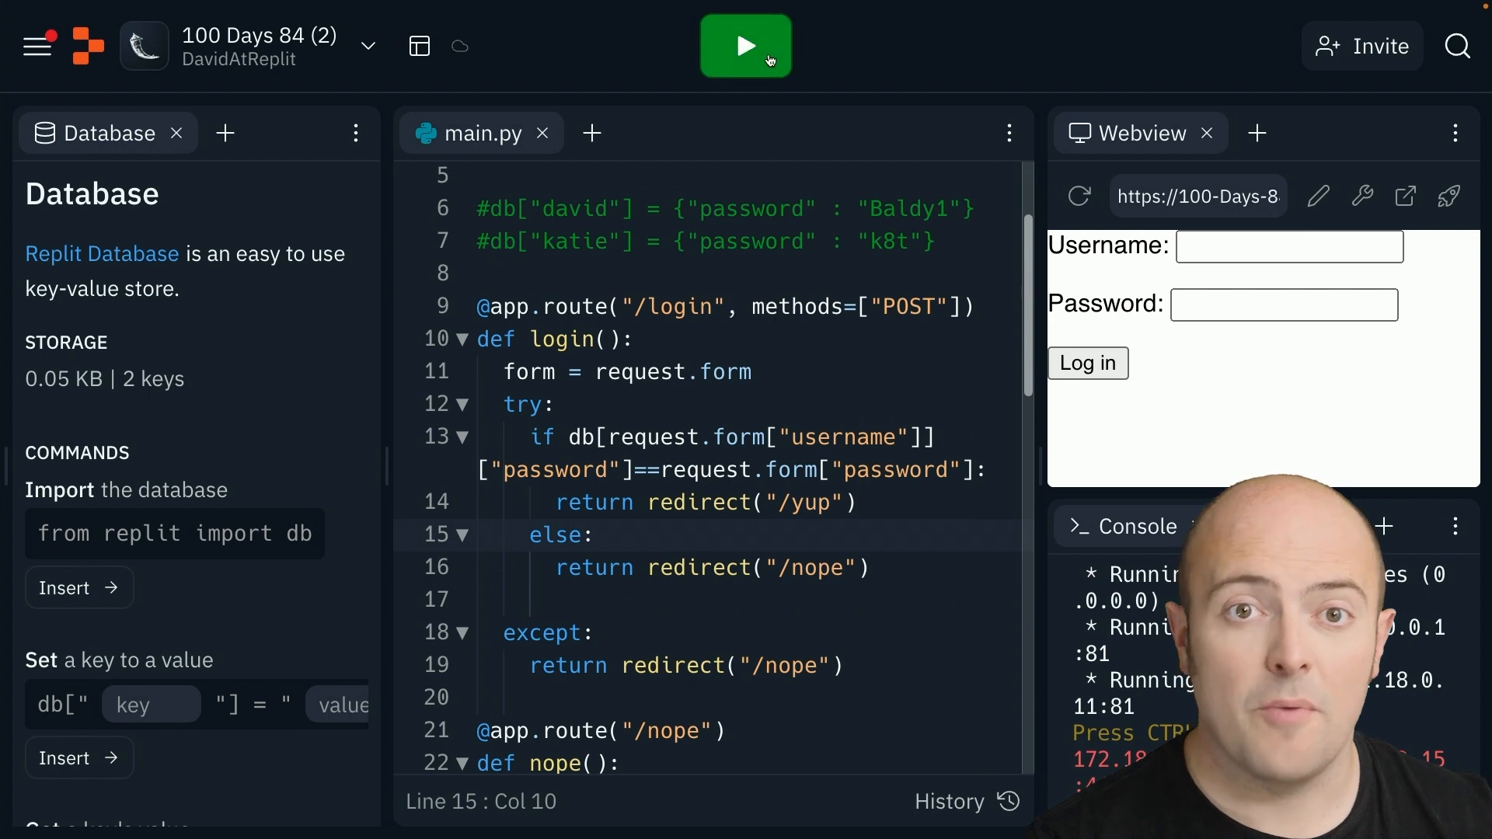
Restart the app and log in as katie to reach the success page via the database
{"action": "left_click", "coordinate": [745, 45]}
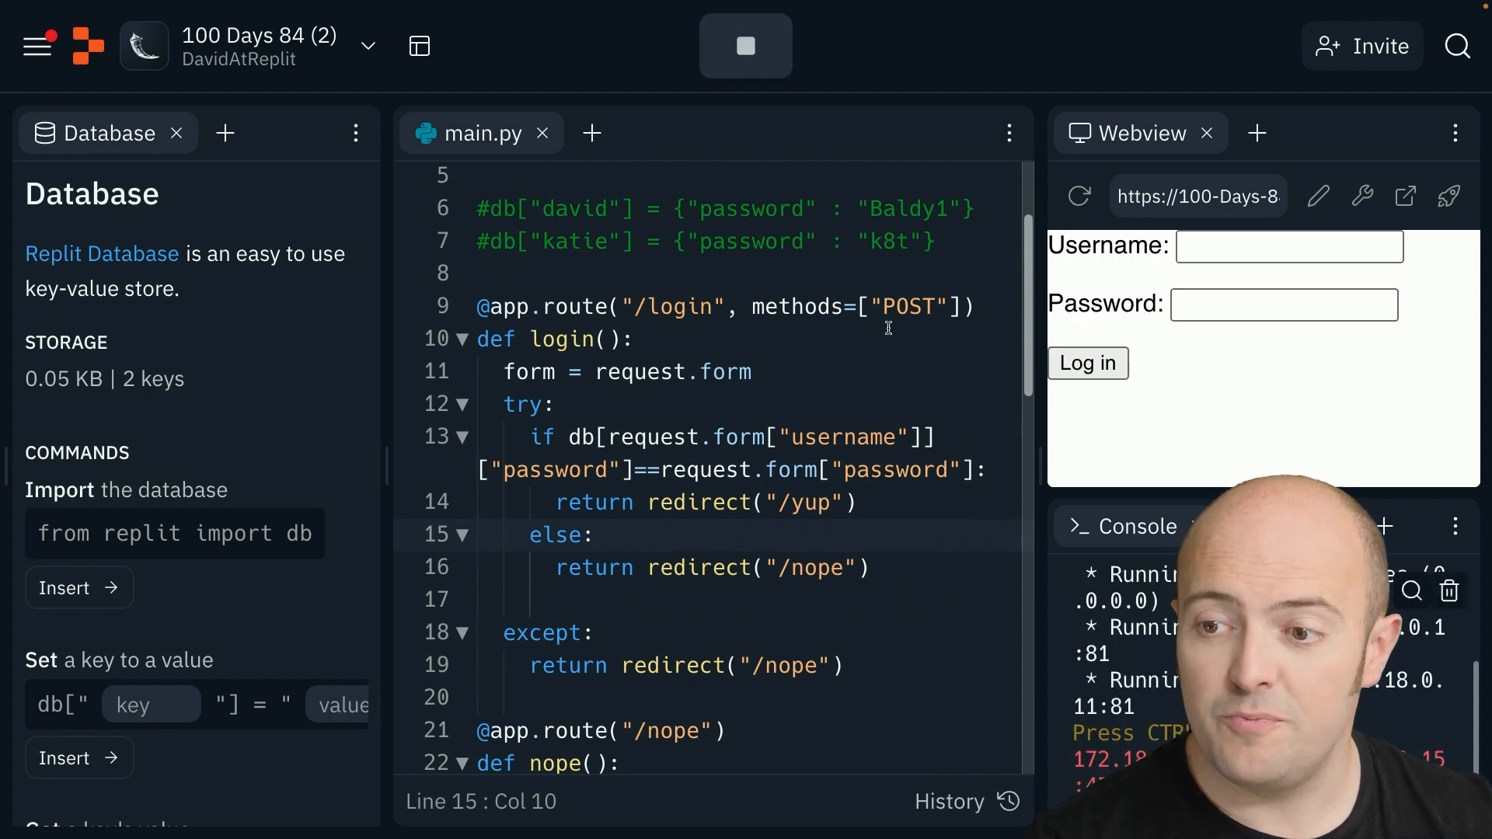
{"action": "type", "text": "fgdf"}
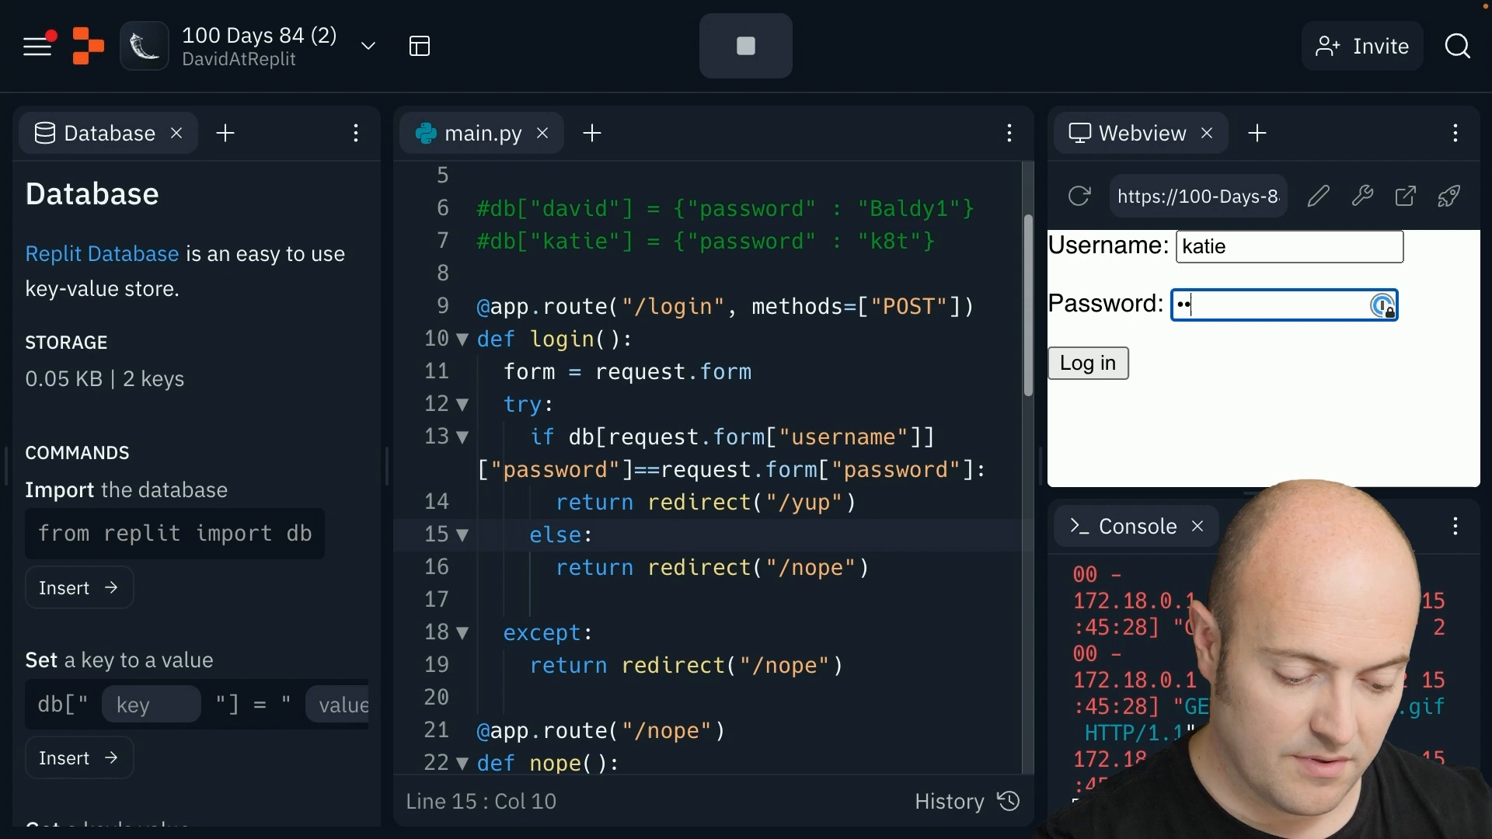
{"action": "left_click", "coordinate": [1088, 362]}
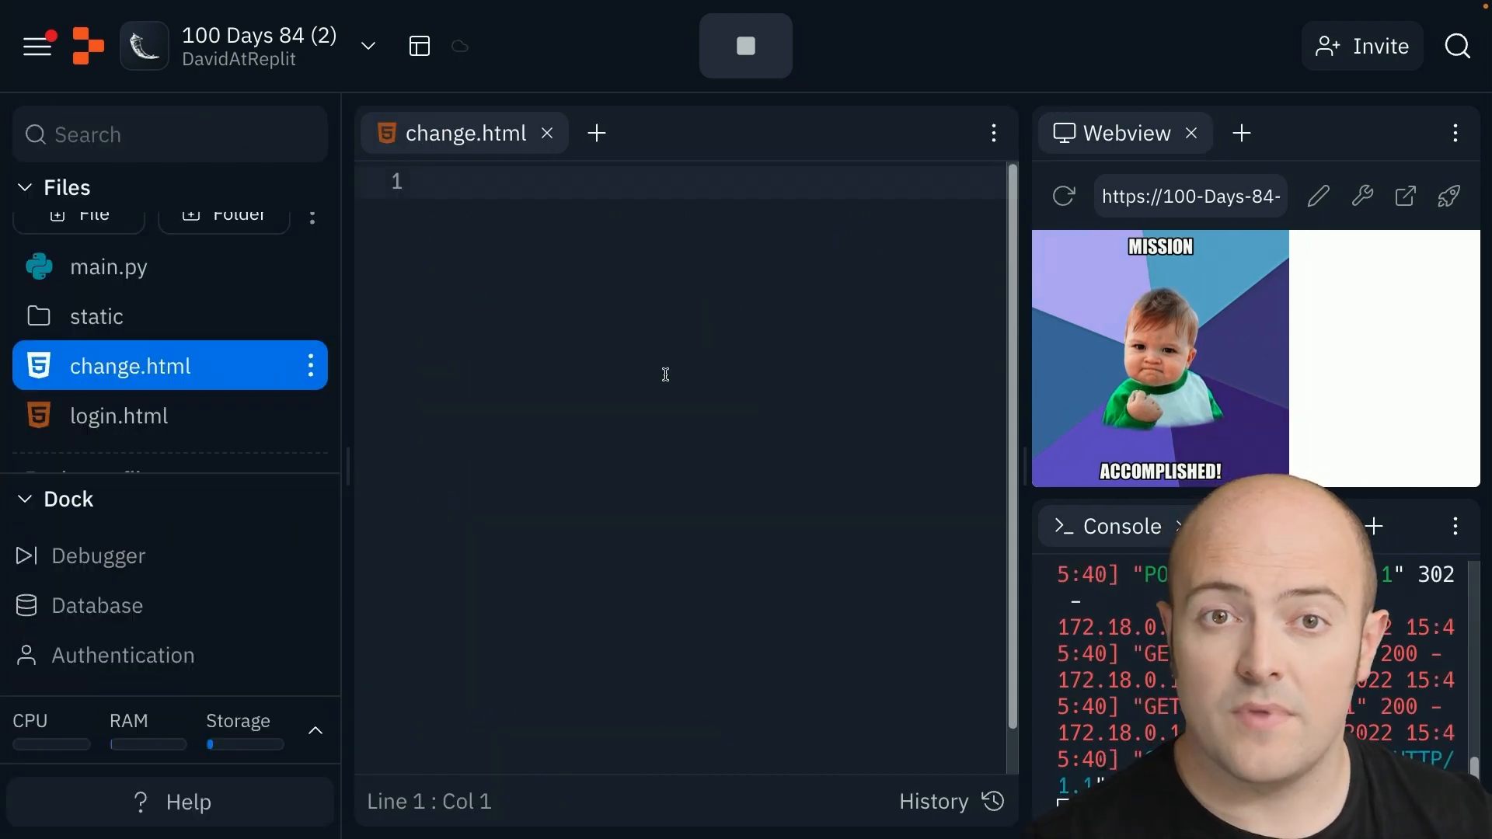
Write a form posting to /changePass with a newPassword input in change.html, then return to main.py
{"action": "type", "text": "<form method=\"post\" action=\"/changePass\">"}
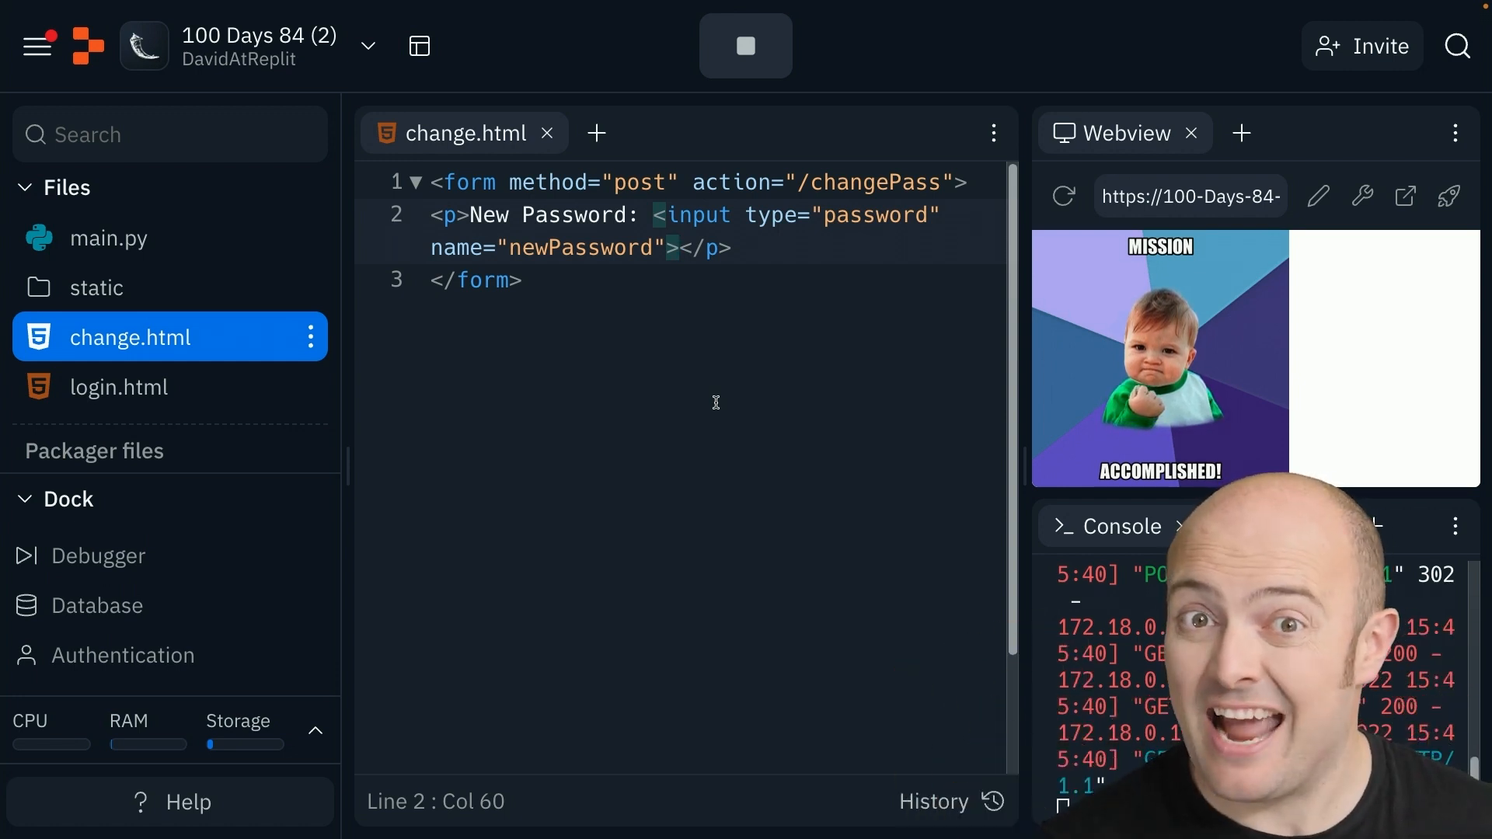
{"action": "left_click", "coordinate": [109, 238]}
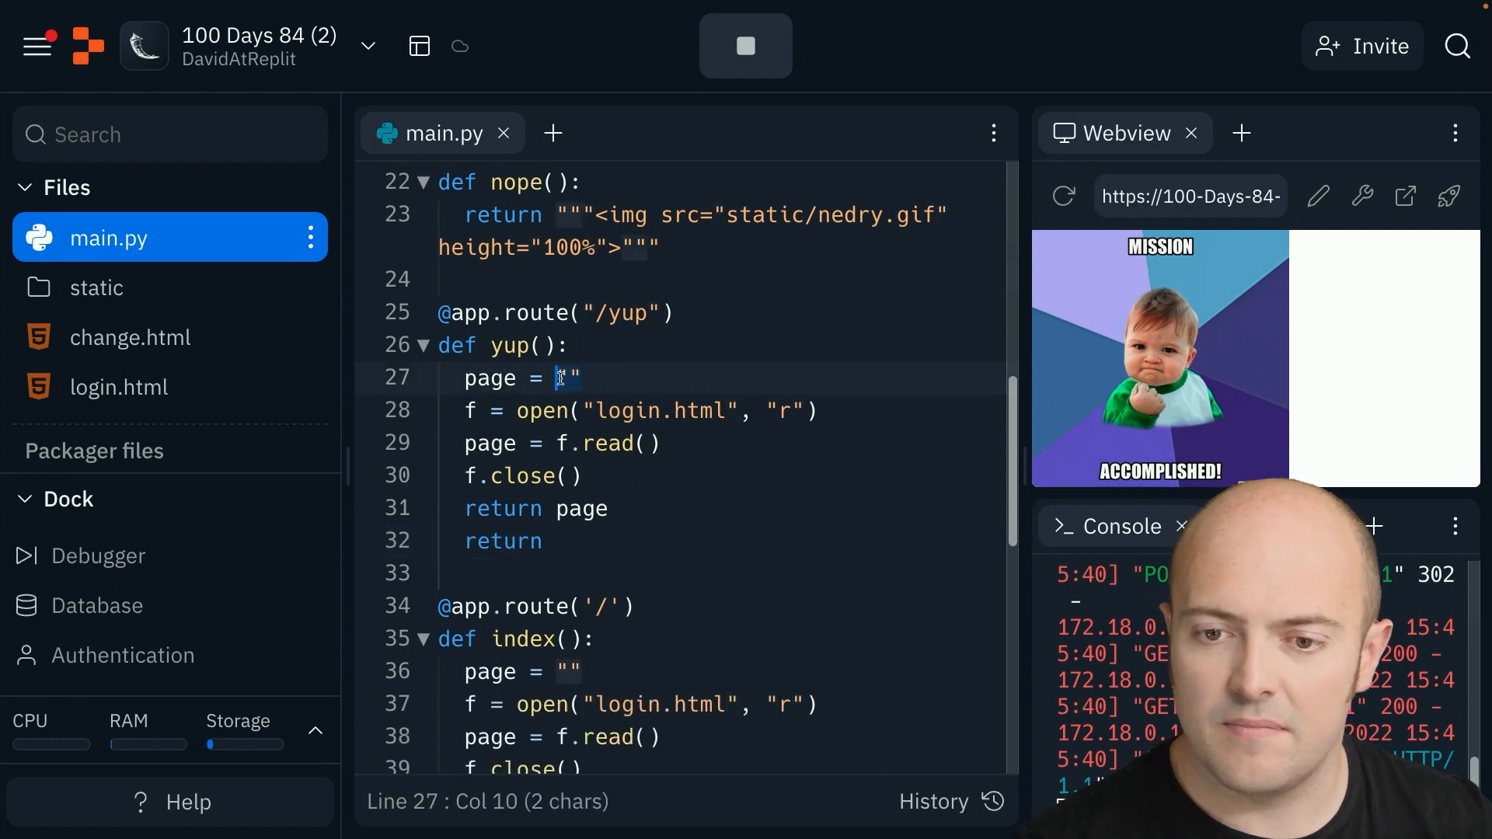
Build the /yup page from the yup.gif image string plus the contents of change.html
{"action": "type", "text": "\"\"\"<img src=\"static/yup.gif\" height=\"100%\">\"\"\""}
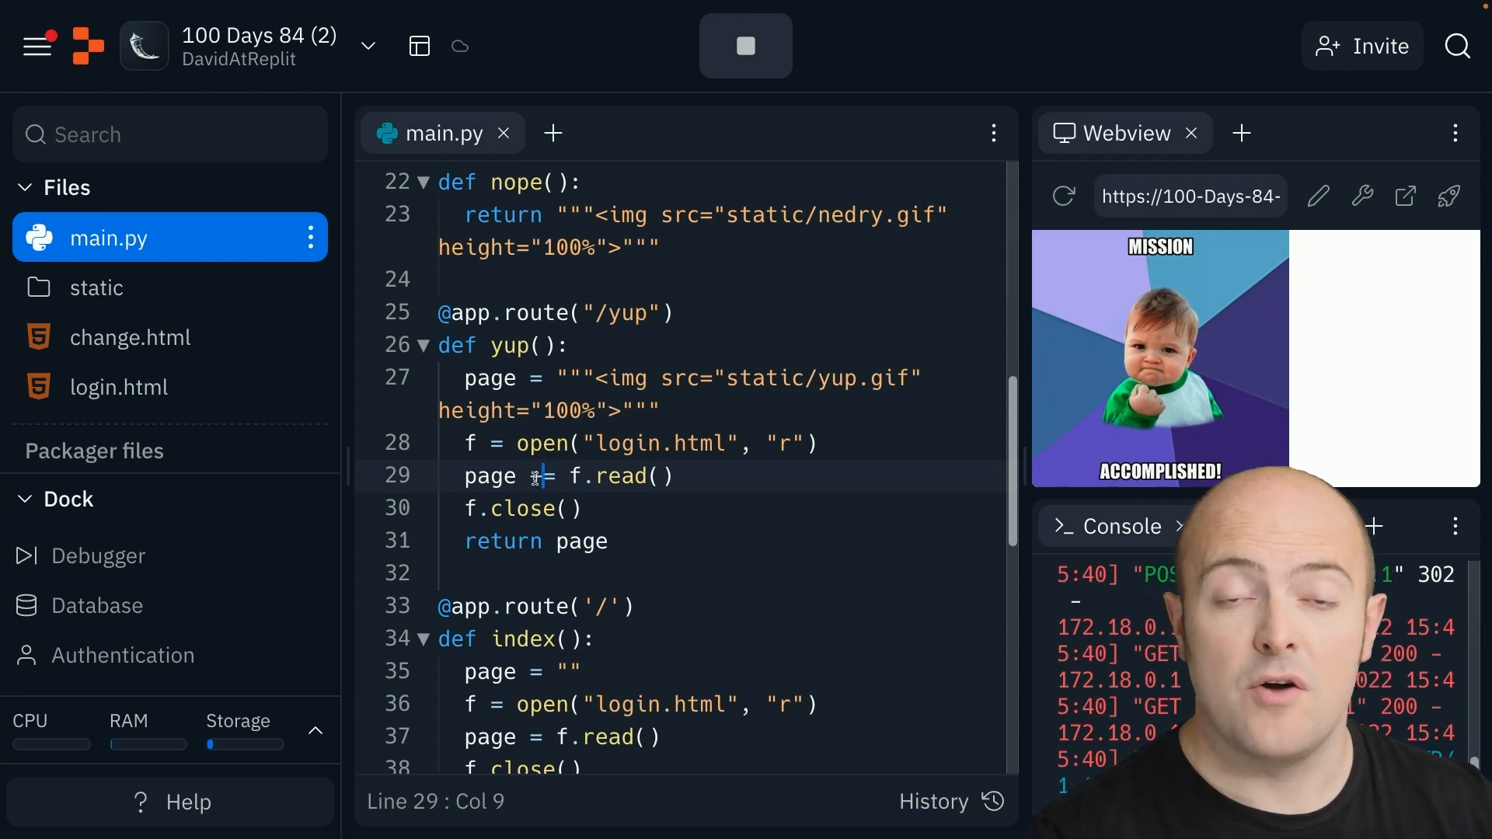
{"action": "type", "text": "+"}
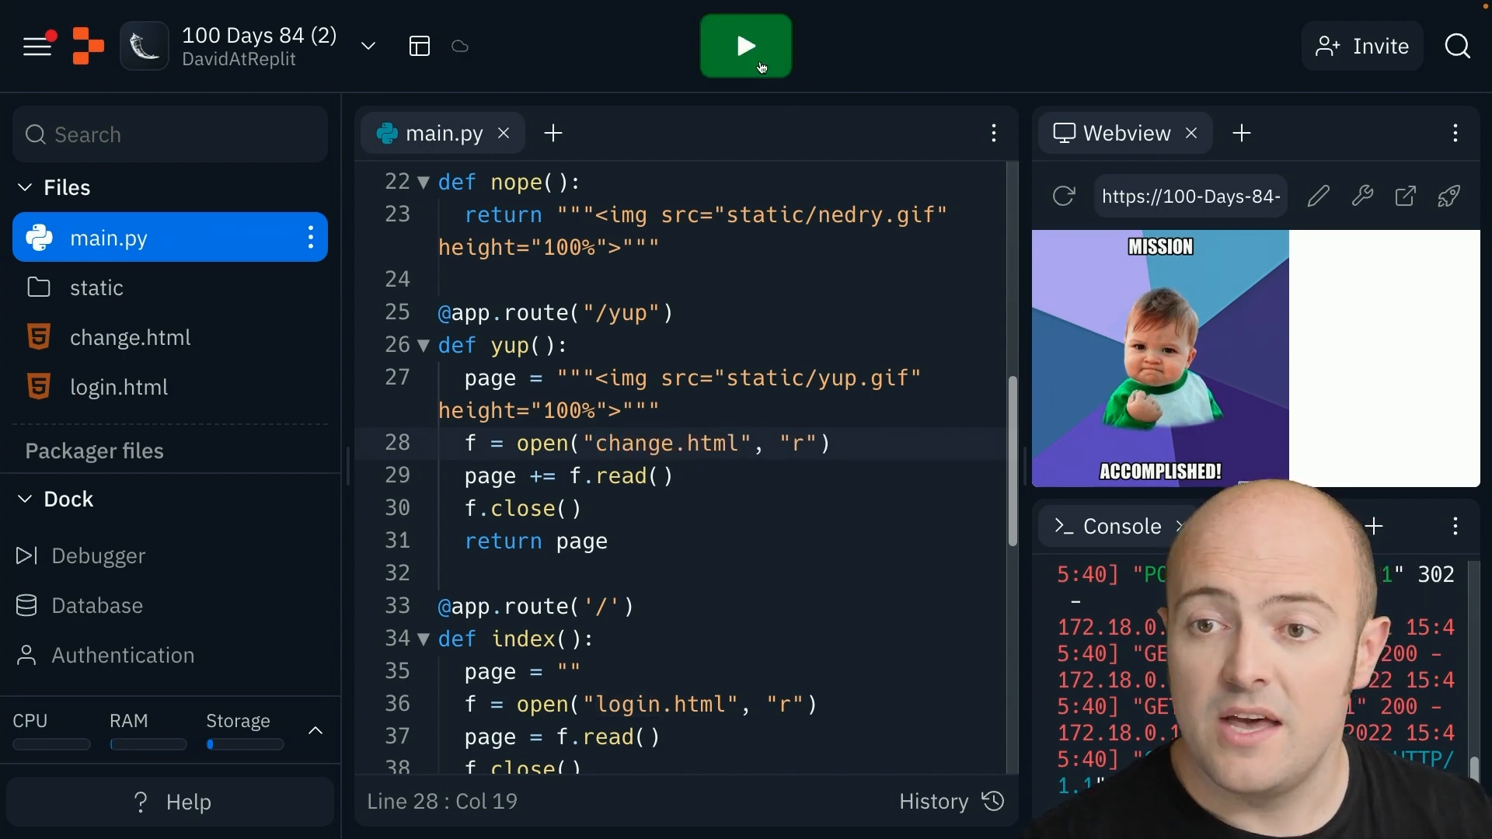
Restart the app and log in as david to see the success GIF with the New Password form
{"action": "left_click", "coordinate": [744, 45]}
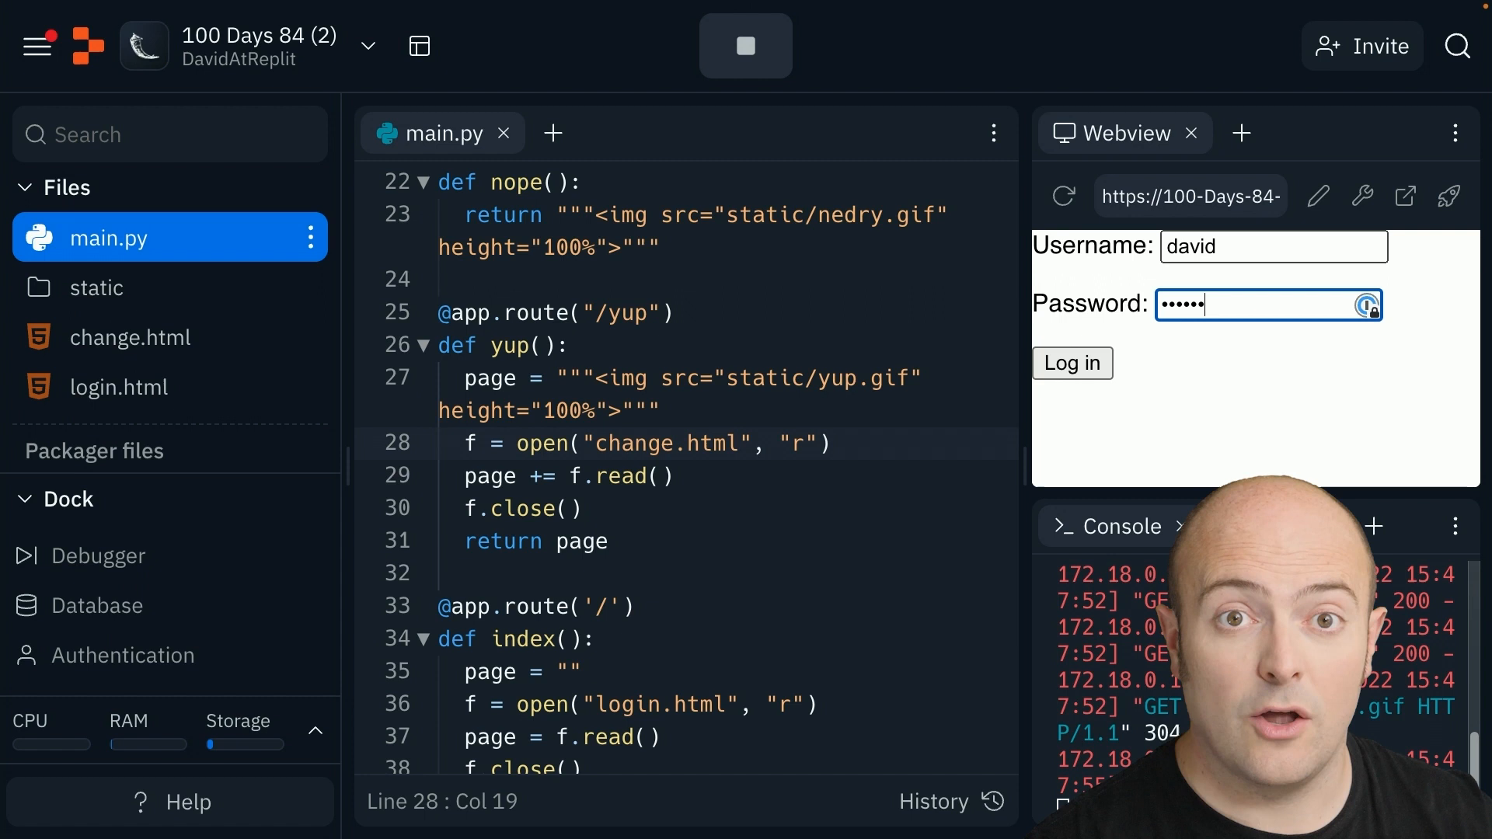
{"action": "left_click", "coordinate": [1071, 362]}
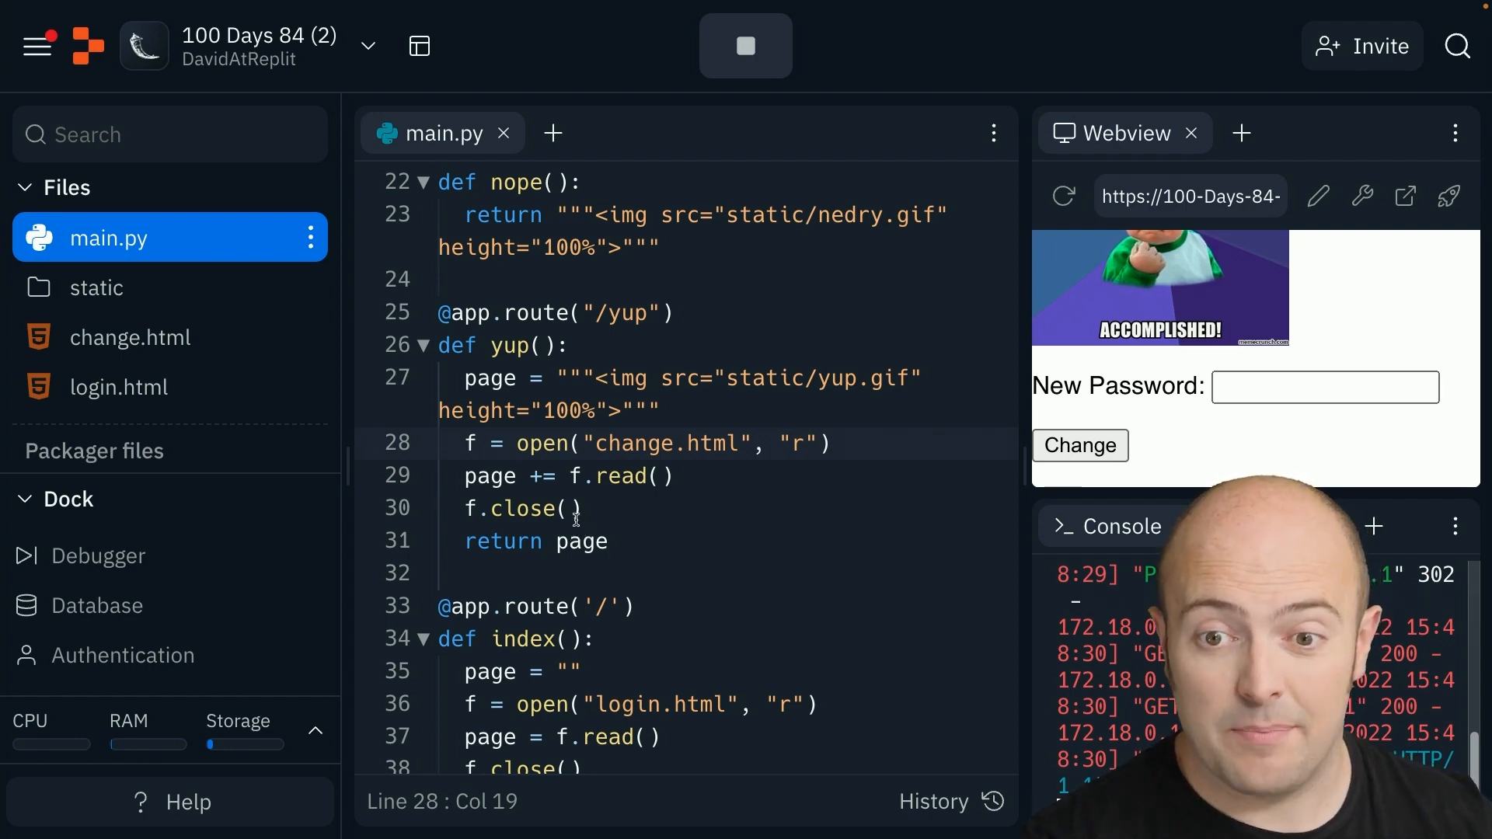
{"action": "scroll", "scroll_direction": "down", "scroll_amount": 3}
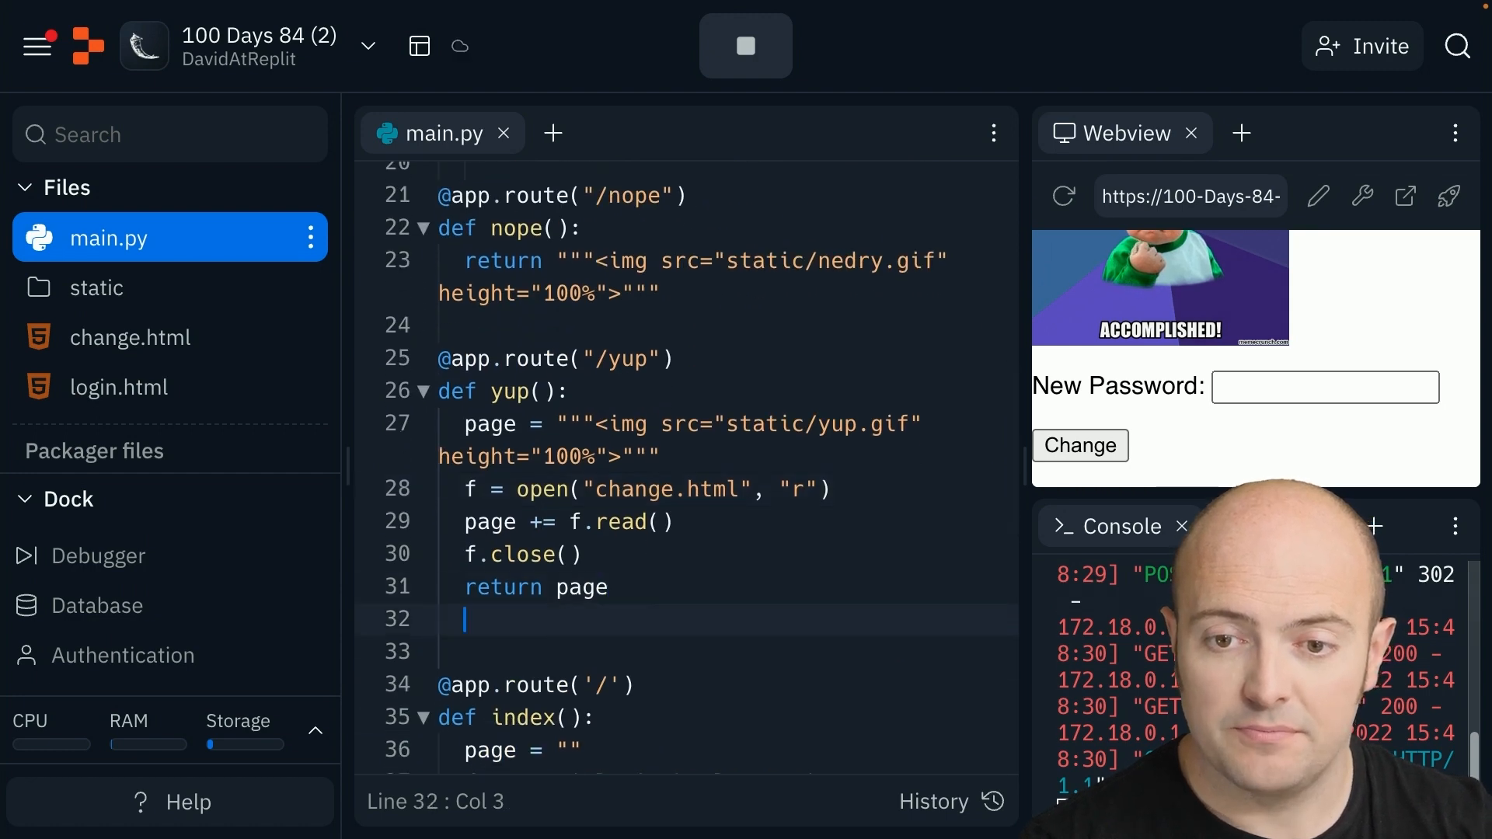
Add a line after the yup route's return and bring up main.py for the /changePass route
{"action": "left_click", "coordinate": [132, 338]}
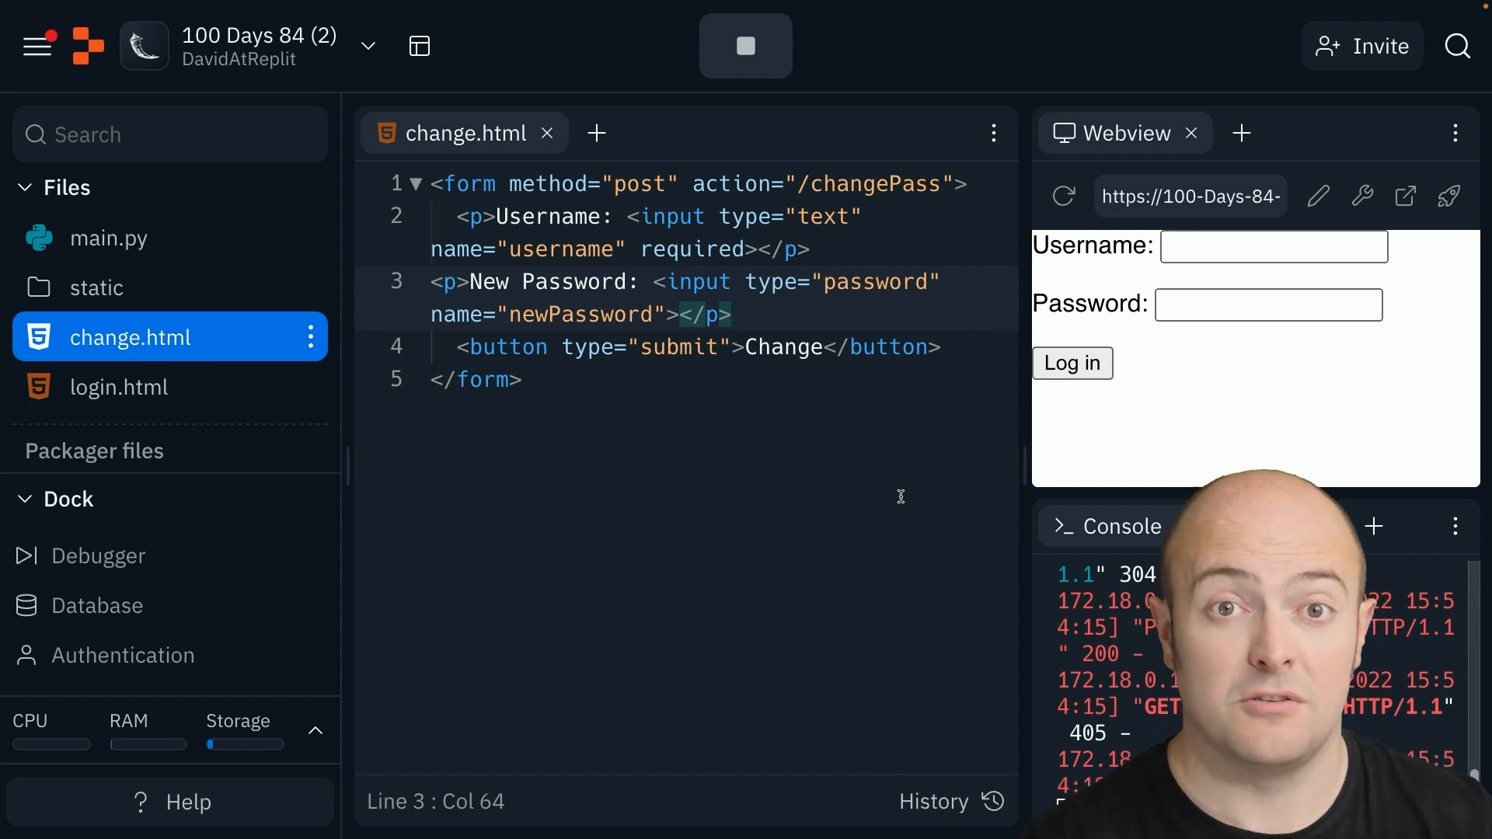
{"action": "left_click", "coordinate": [109, 240]}
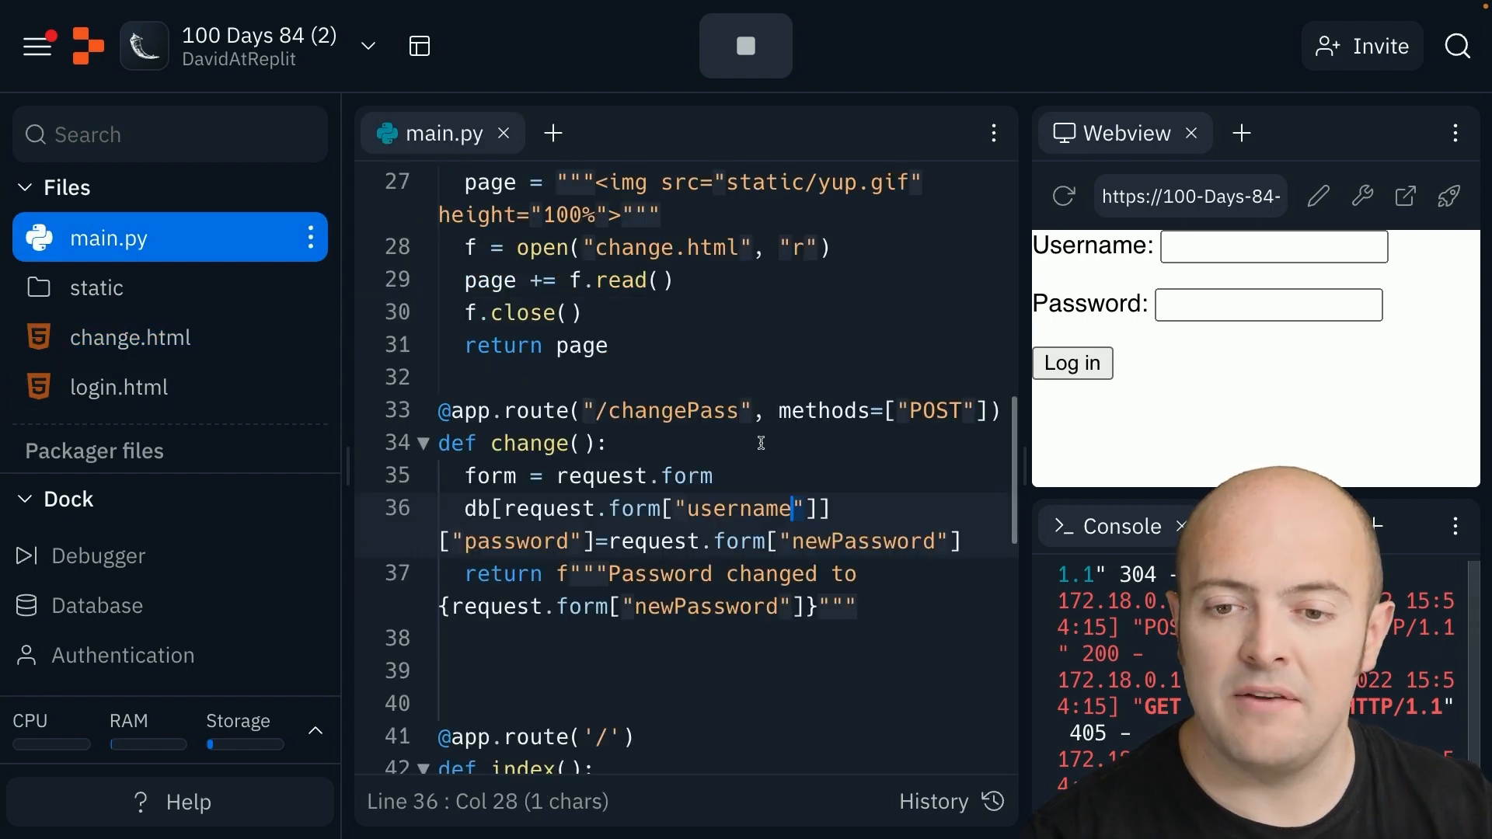
{"action": "scroll", "scroll_direction": "down", "scroll_amount": 3}
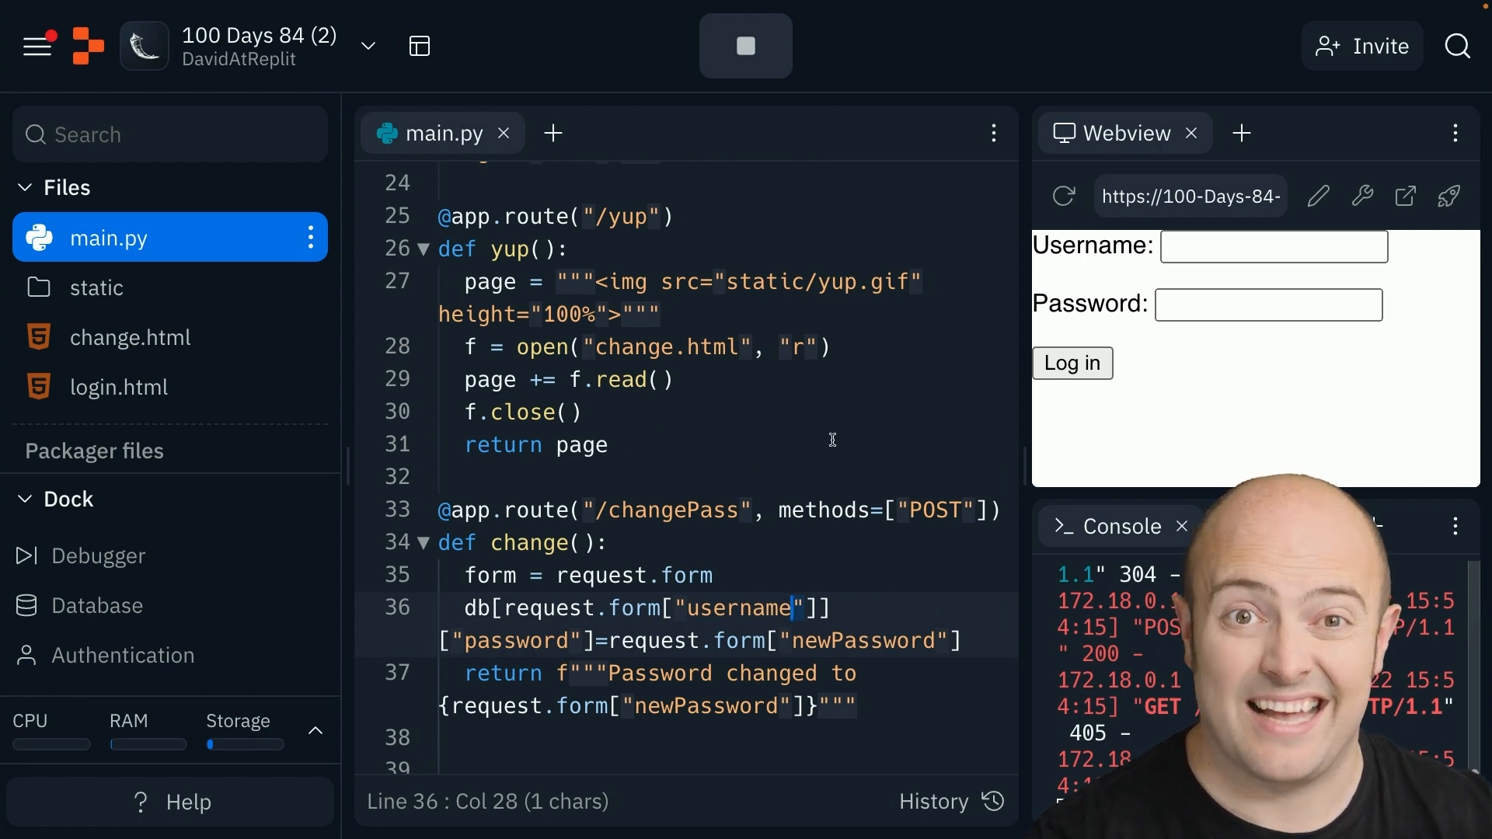
{"action": "scroll", "scroll_direction": "down", "scroll_amount": 3}
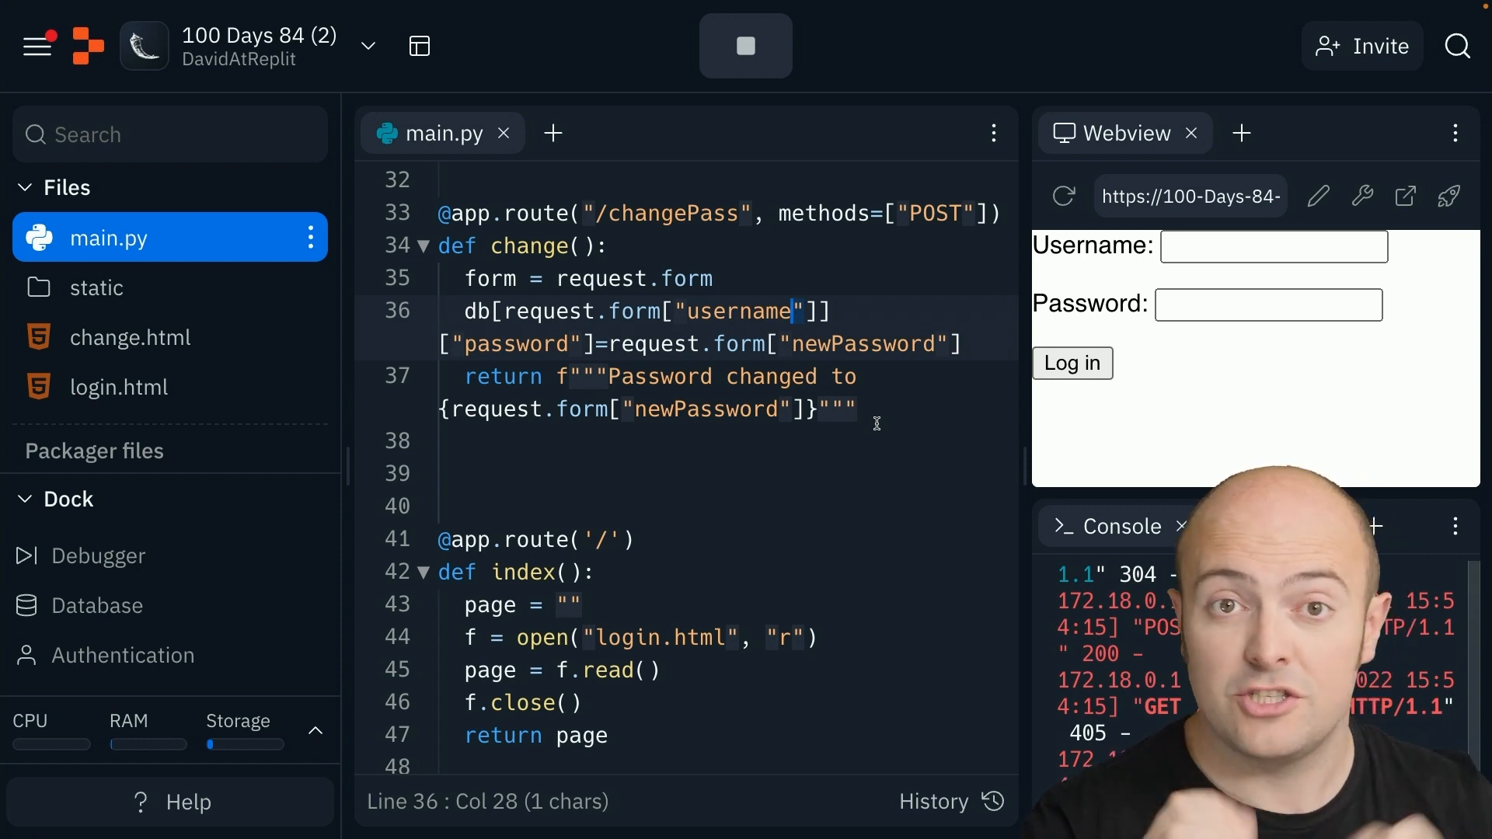
{"action": "left_click", "coordinate": [1273, 247]}
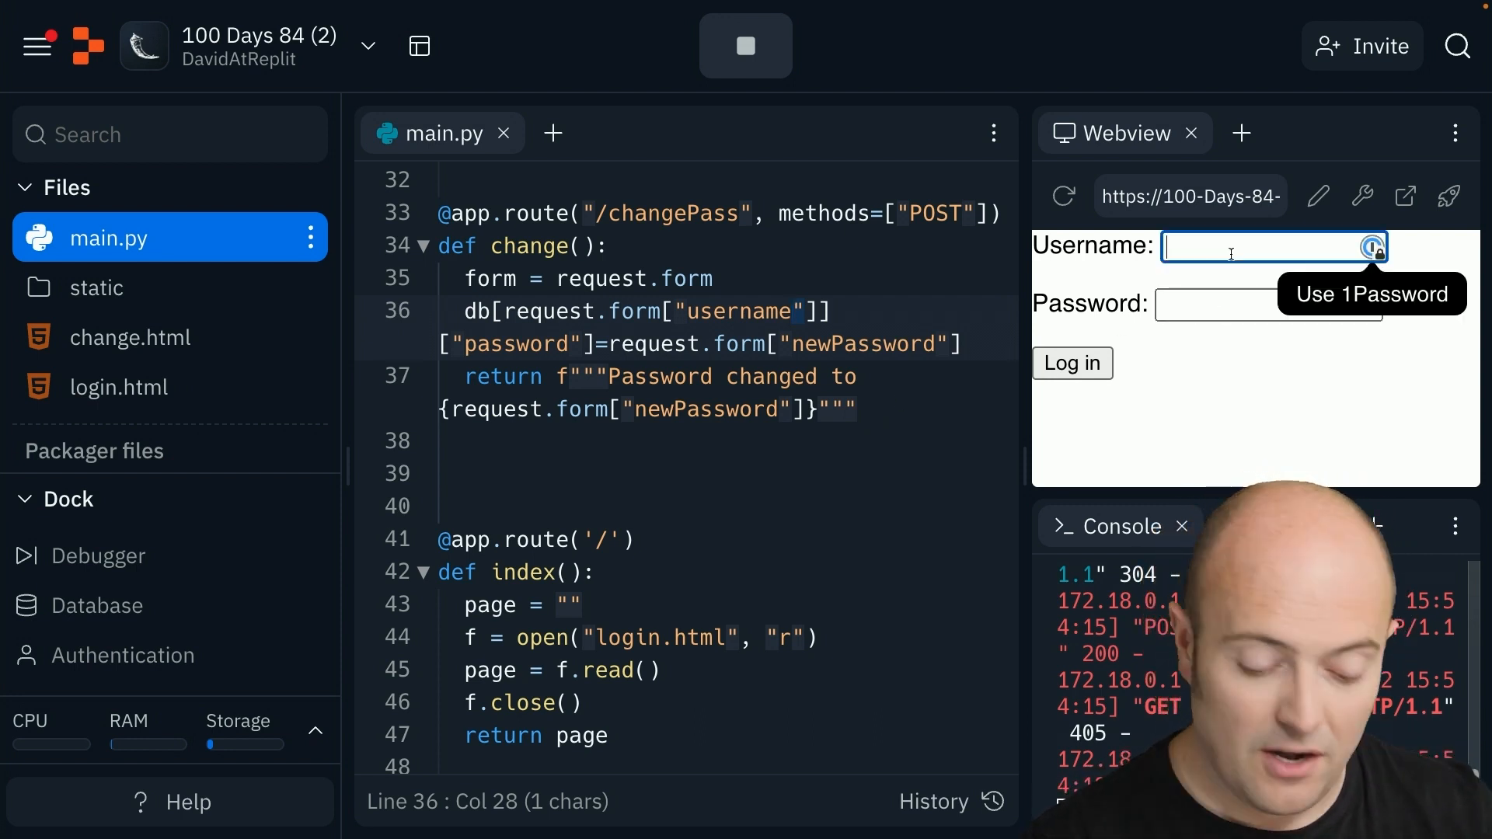
Log in as katie, then submit katie with a new password on the change form
{"action": "type", "text": "katie"}
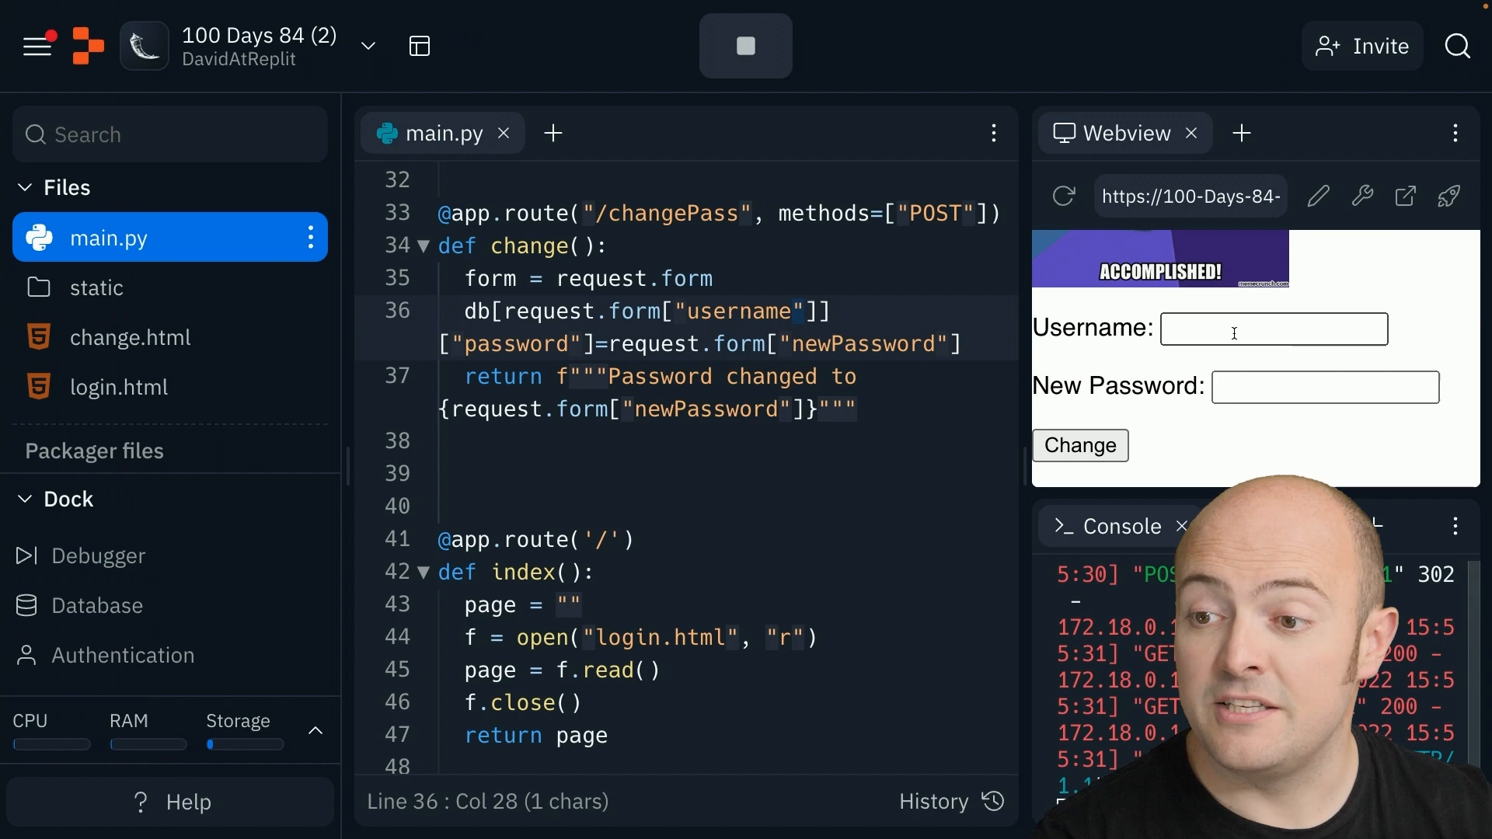
{"action": "type", "text": "katie"}
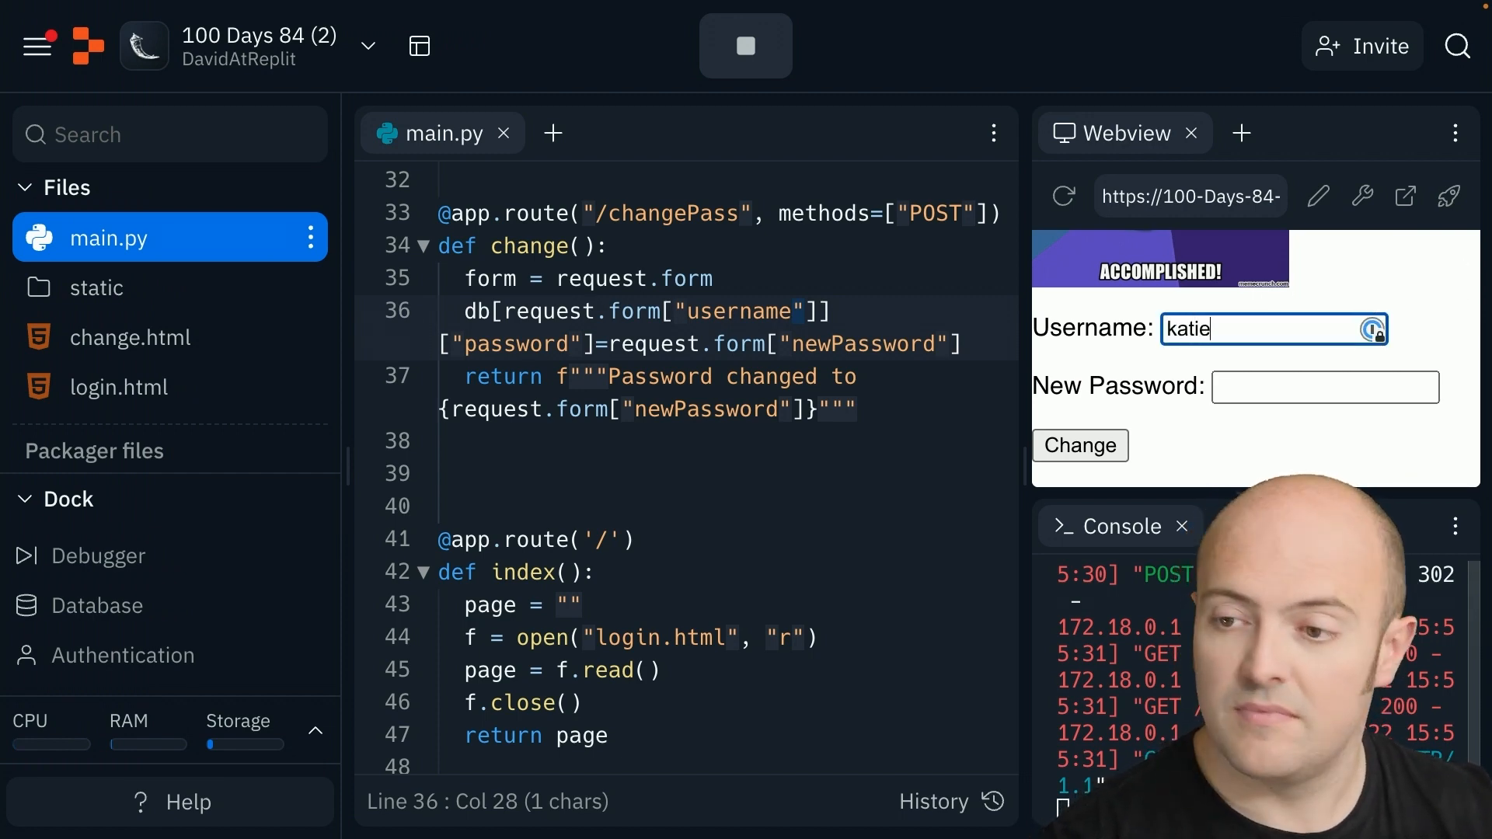
{"action": "type", "text": "••"}
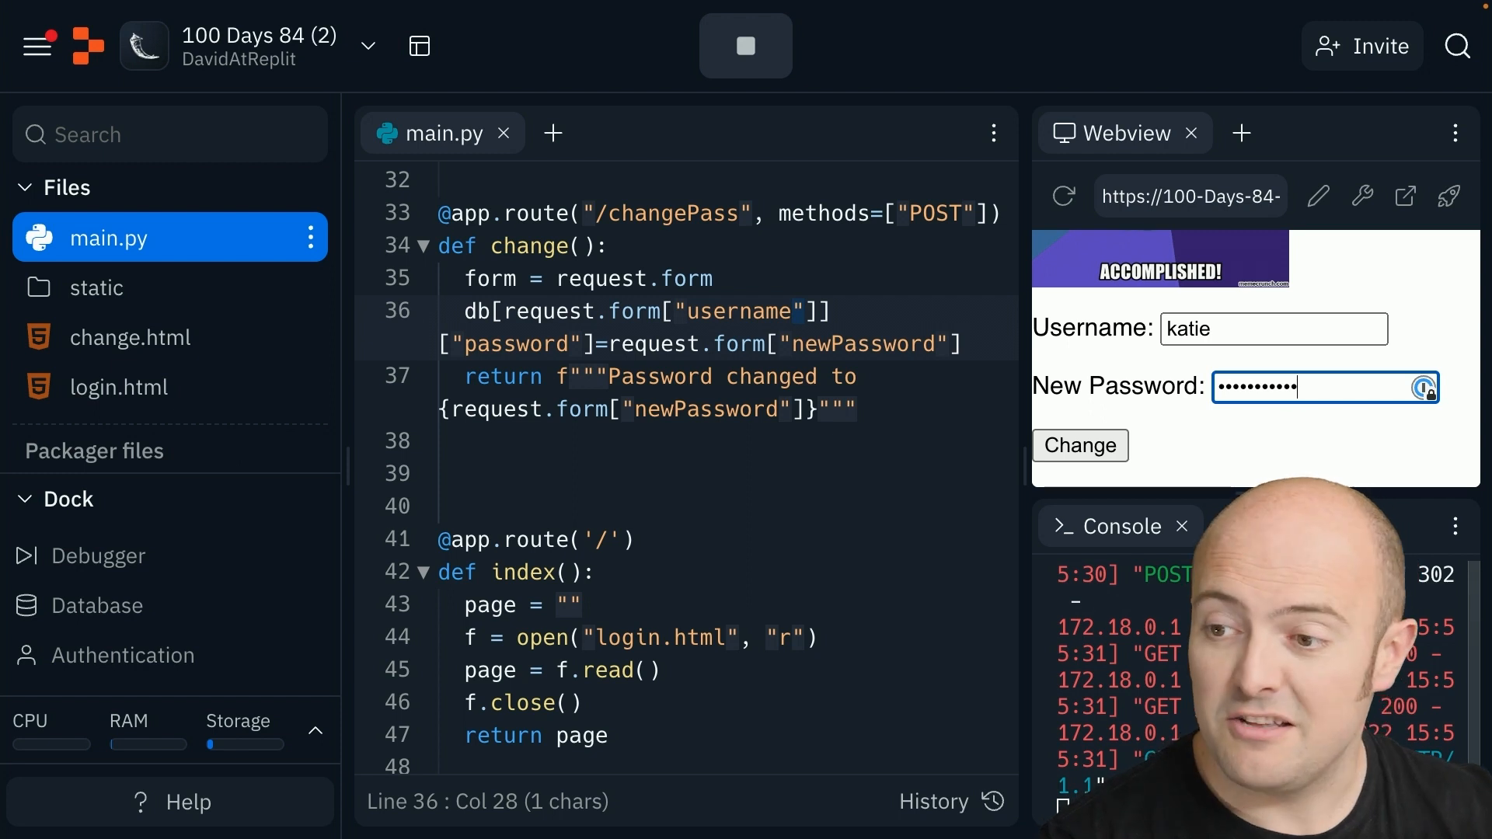
{"action": "left_click", "coordinate": [1080, 446]}
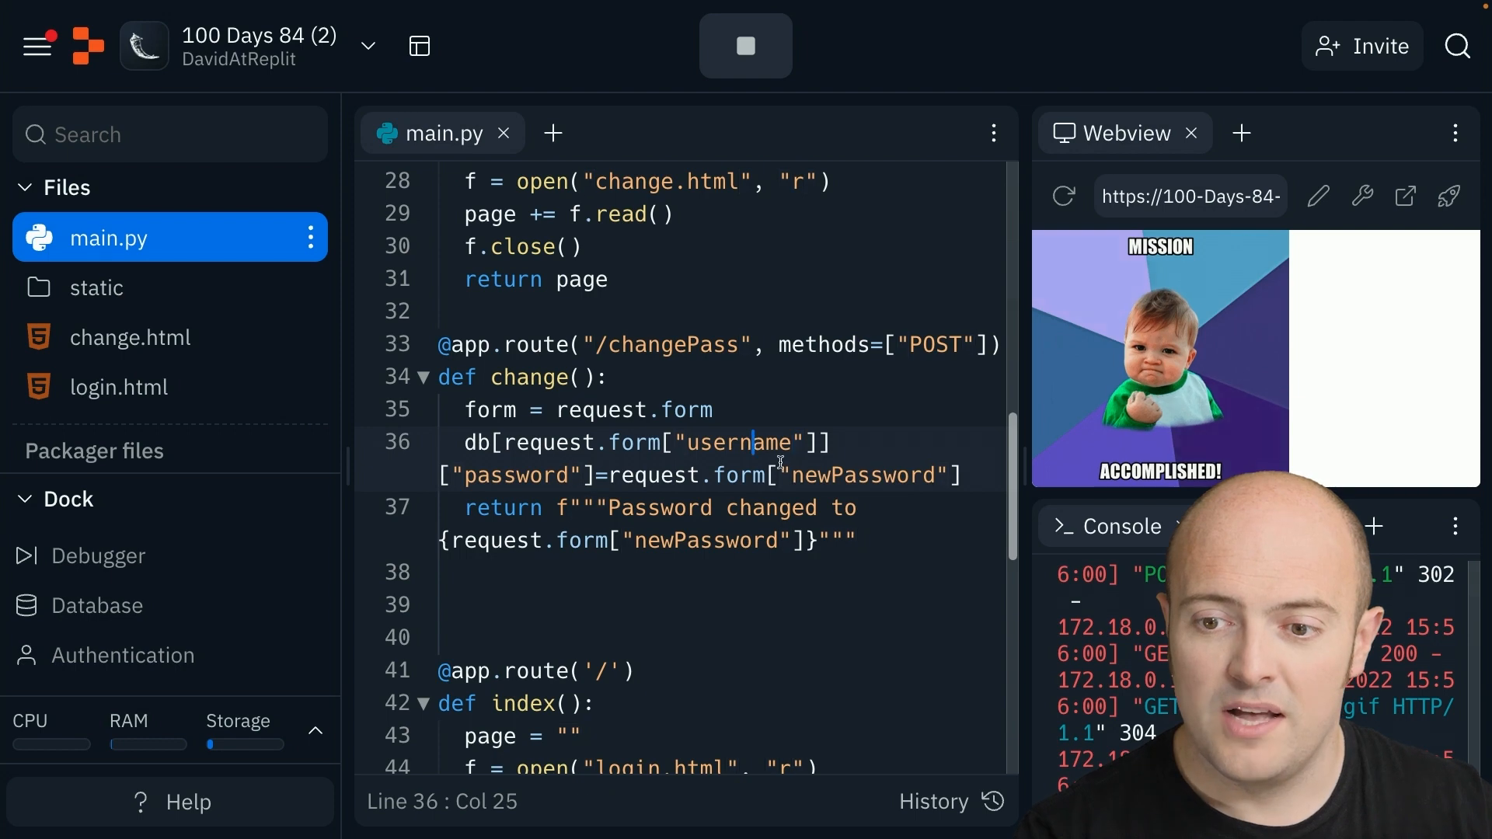
Hard-code the change route's key as "test" and reload the app to the login page
{"action": "type", "text": "\"test\""}
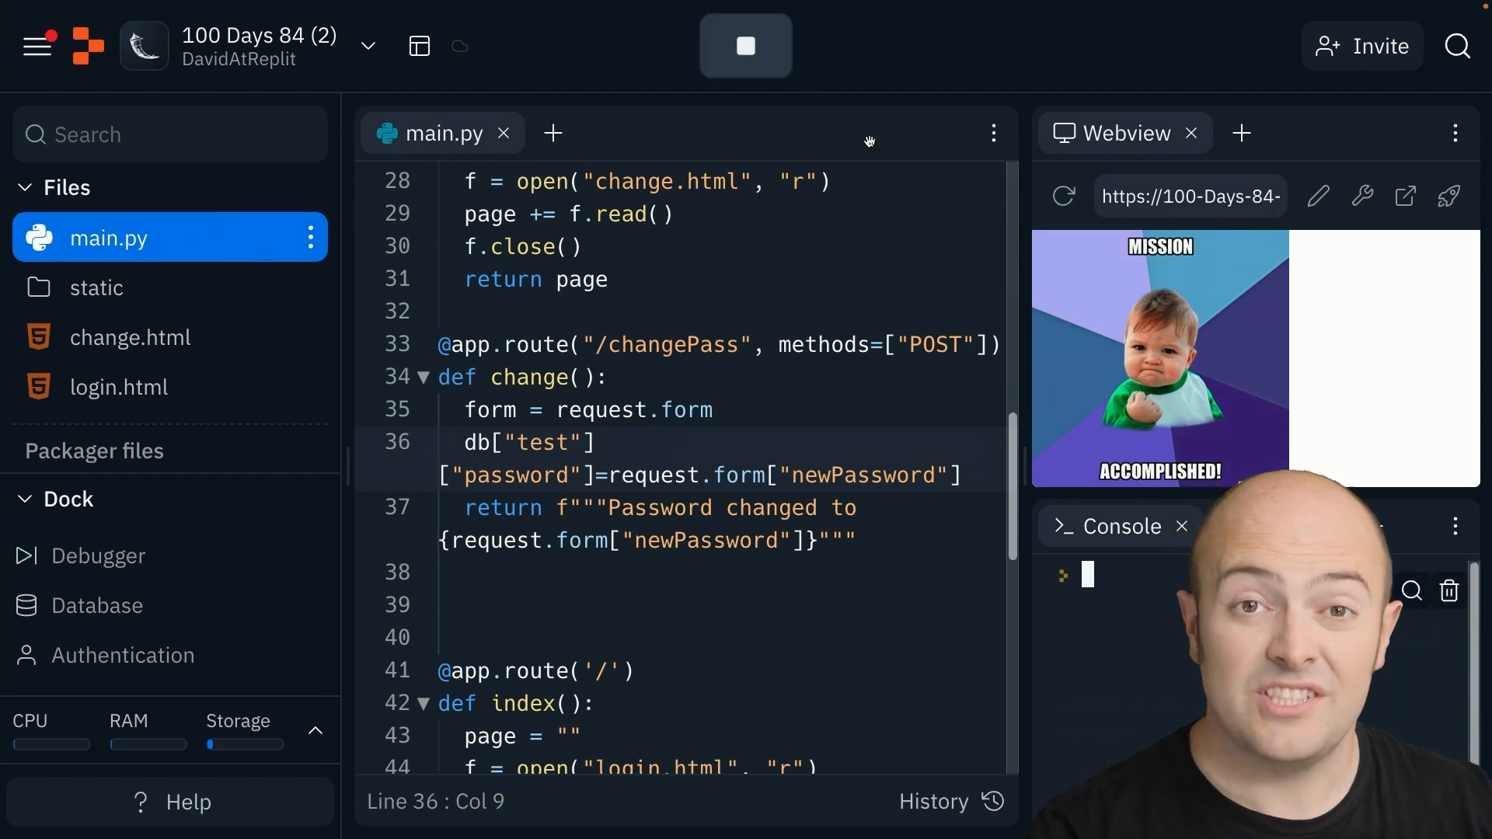
{"action": "left_click", "coordinate": [1064, 195]}
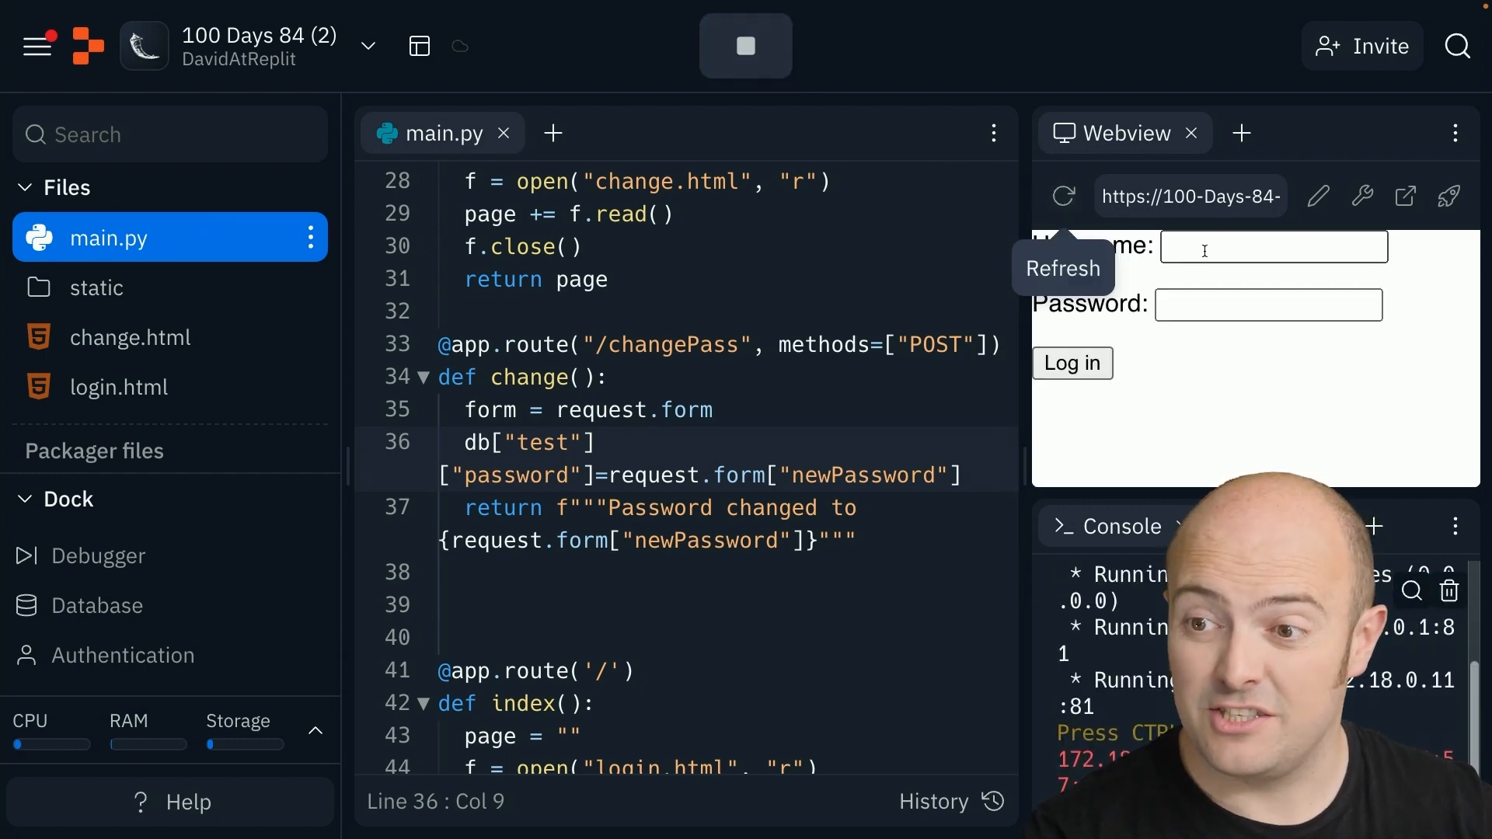
{"action": "type", "text": "katie"}
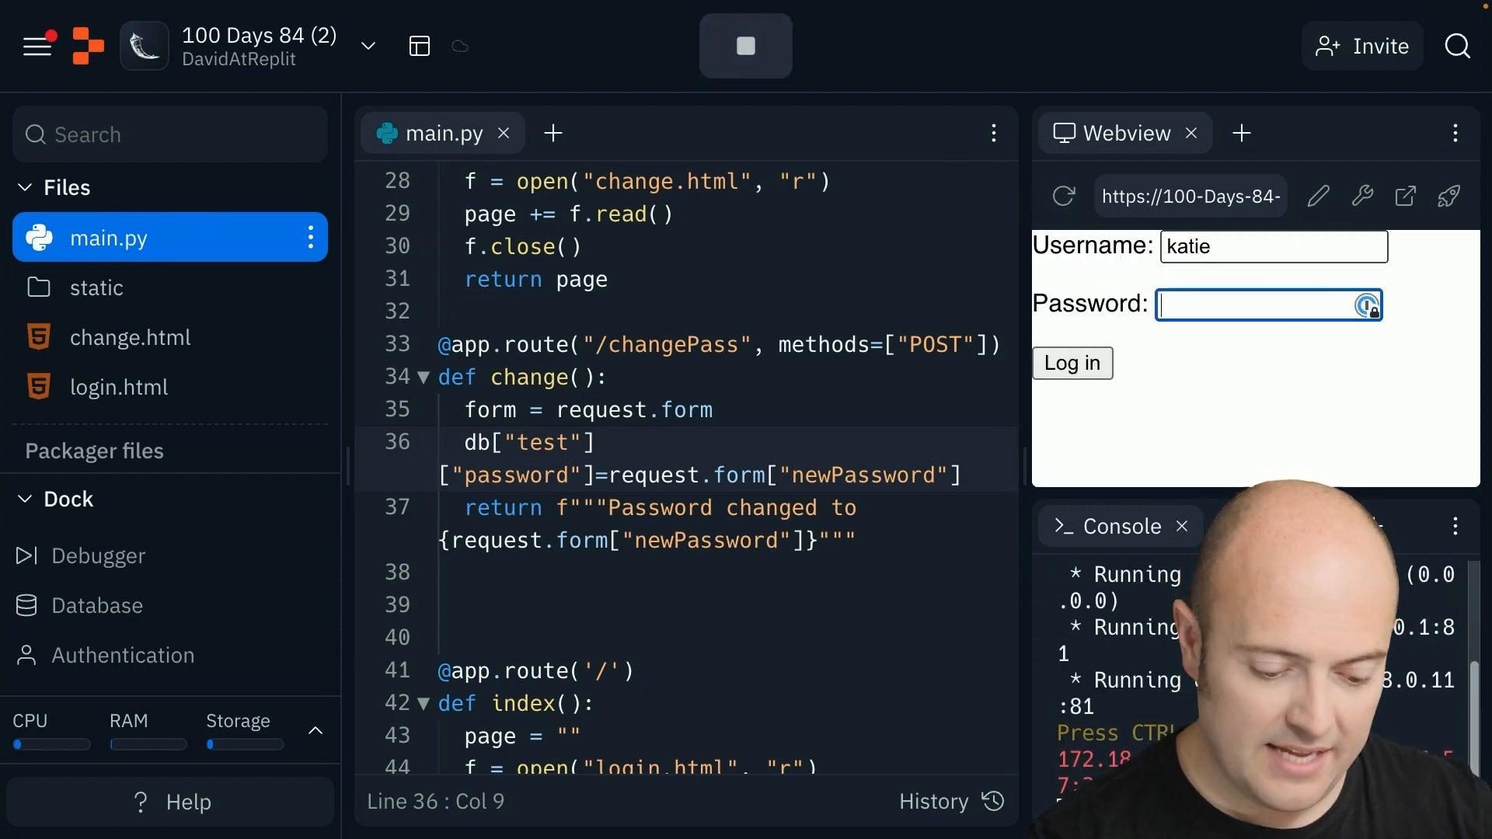
{"action": "type", "text": "password"}
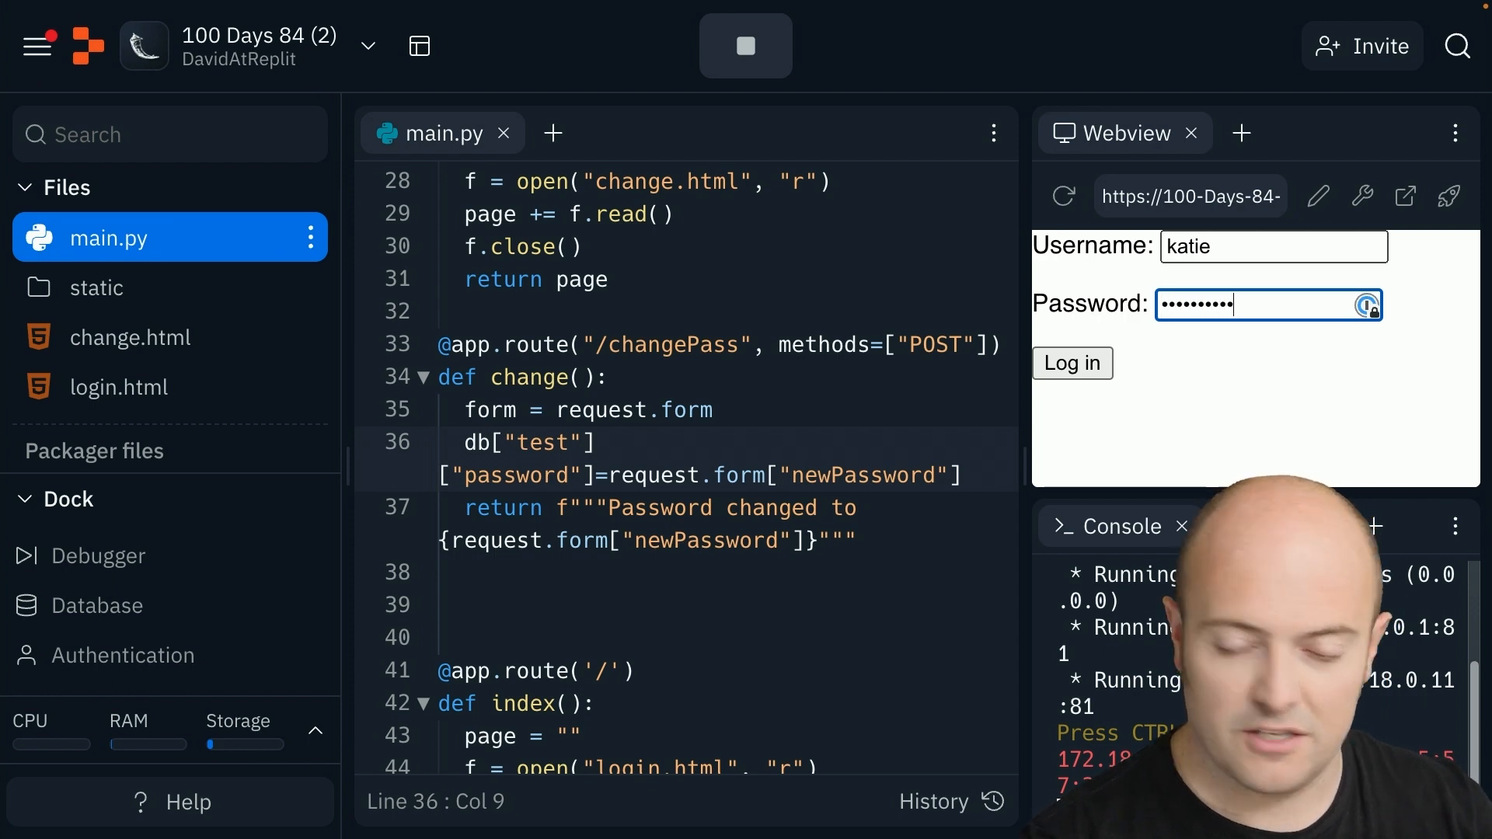
{"action": "left_click", "coordinate": [1071, 364]}
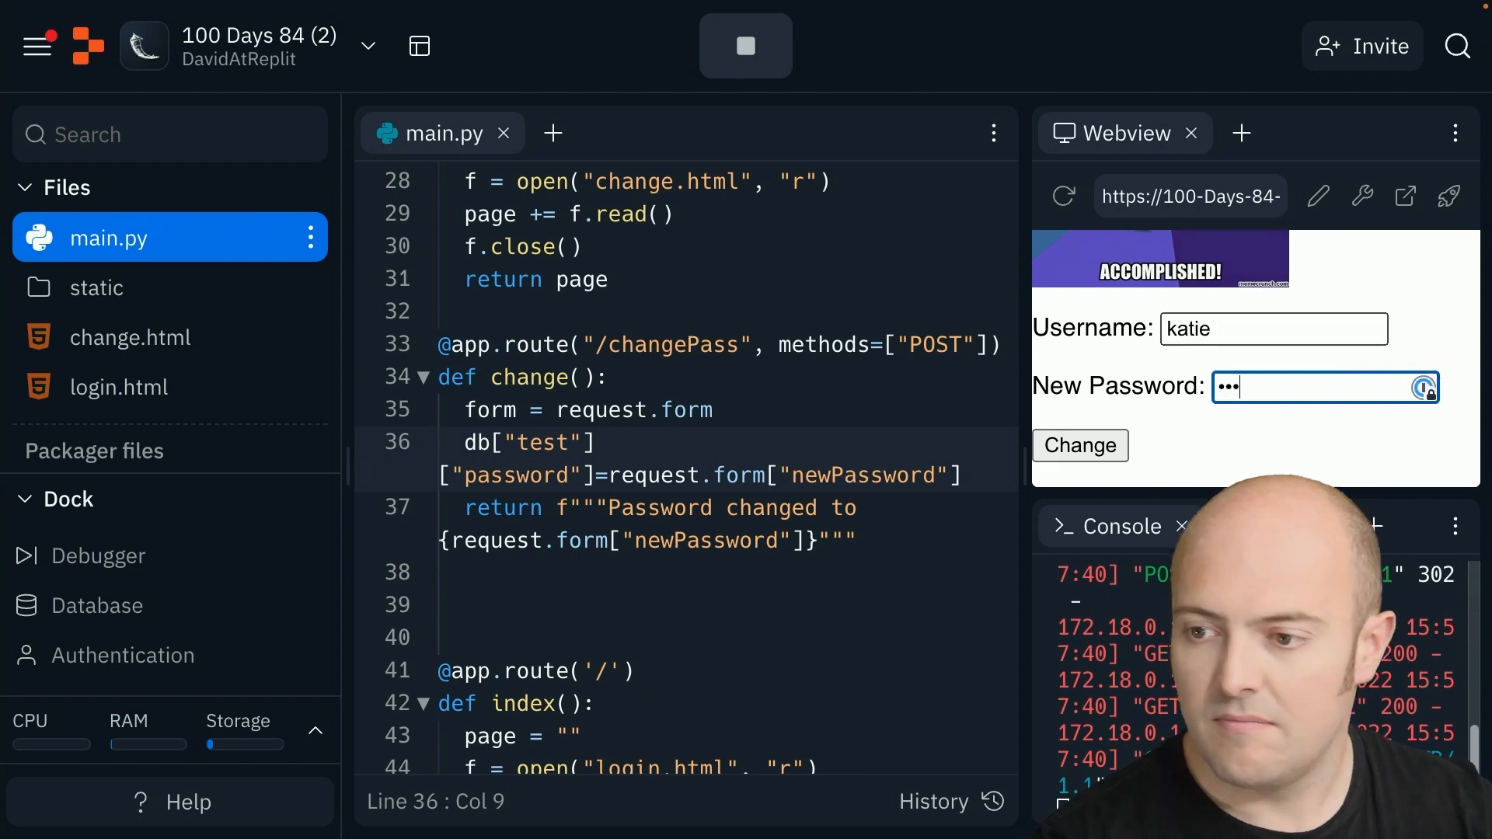
{"action": "left_click", "coordinate": [1081, 447]}
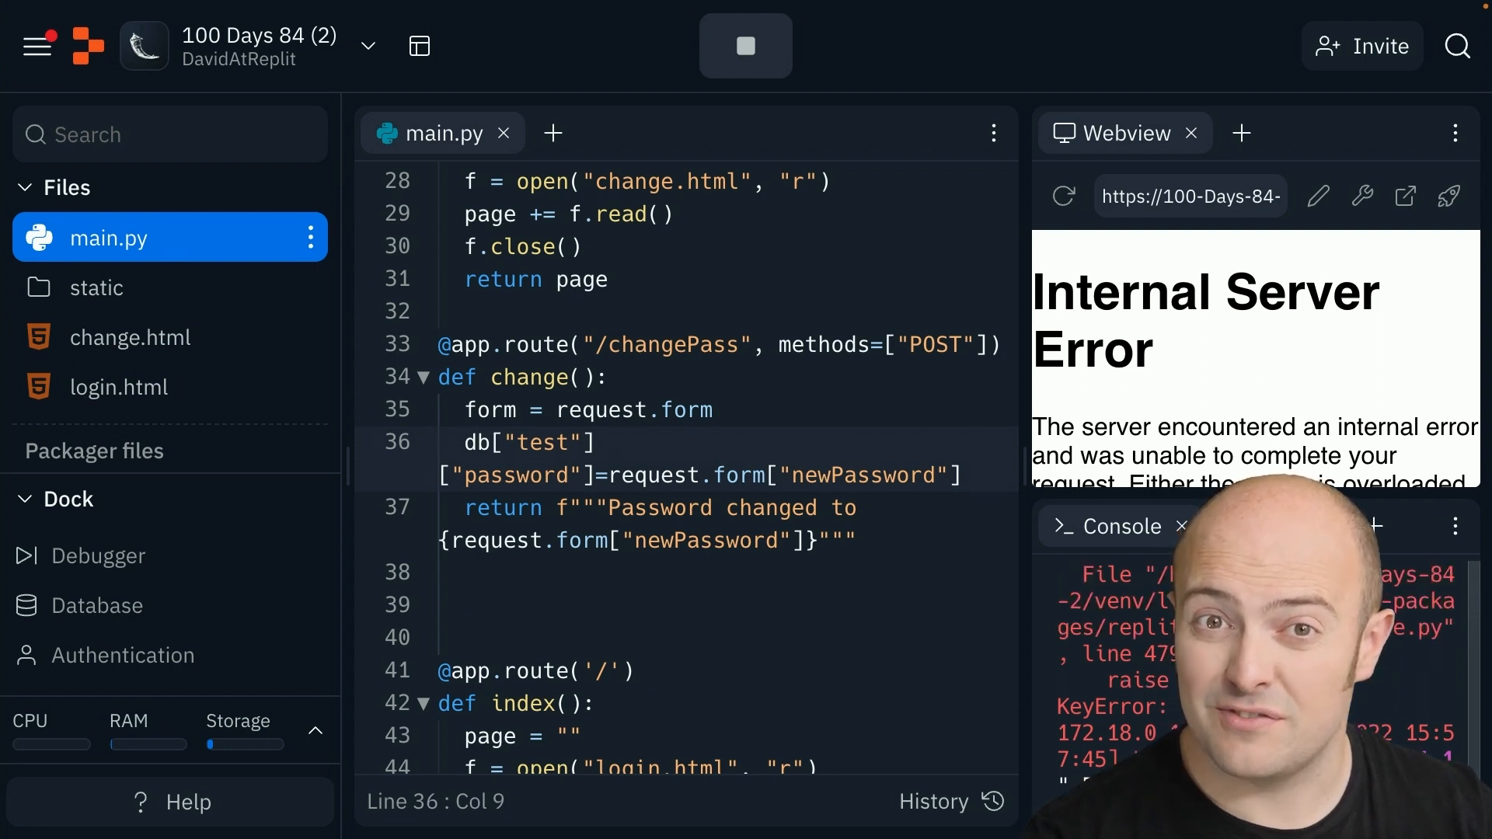
Replace the hard-coded "test" key with request.form["username"] in the change route
{"action": "left_click", "coordinate": [683, 507]}
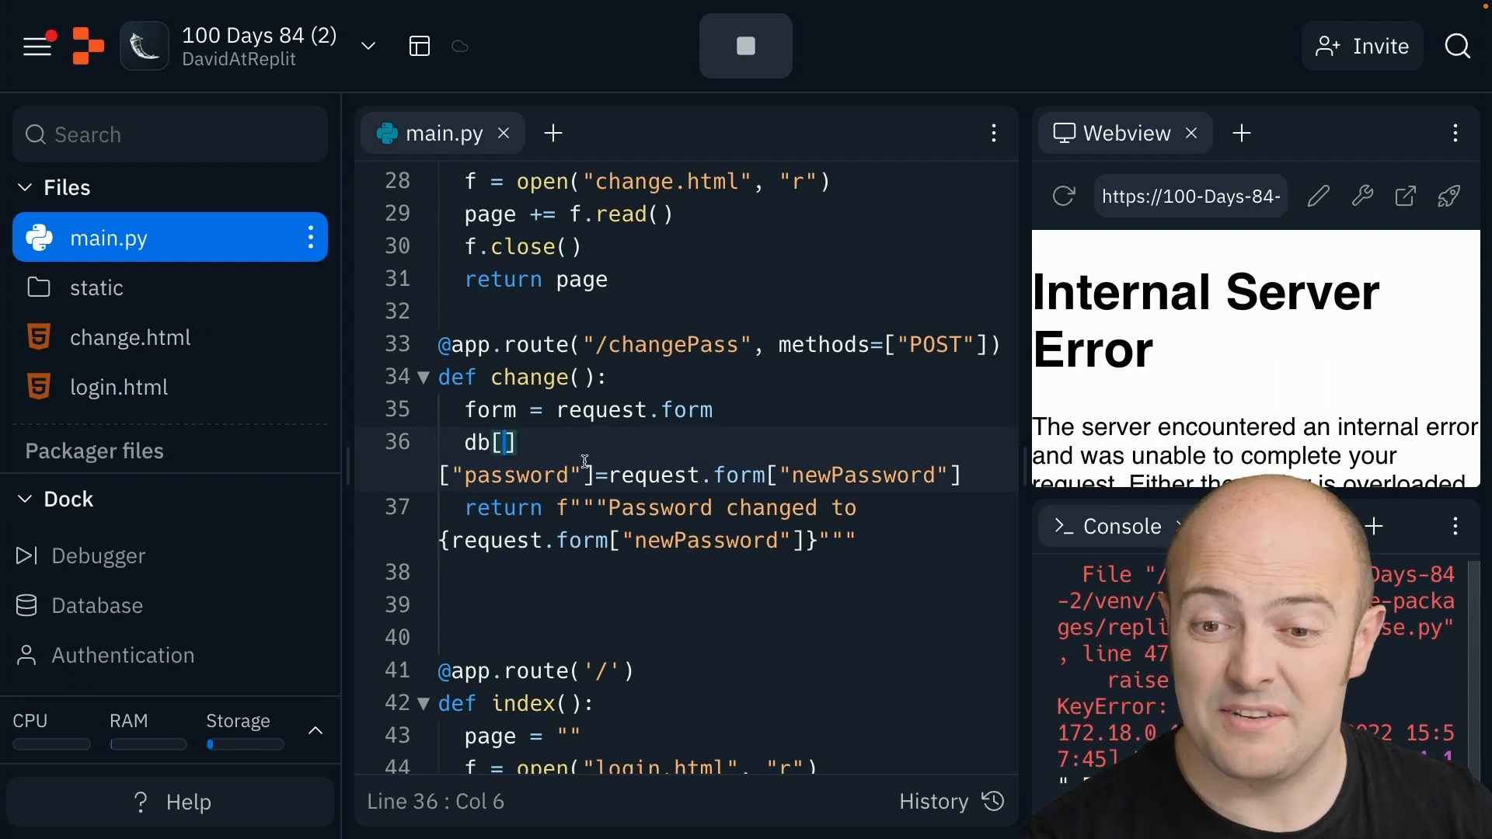
{"action": "type", "text": "request.form[\"username\"]"}
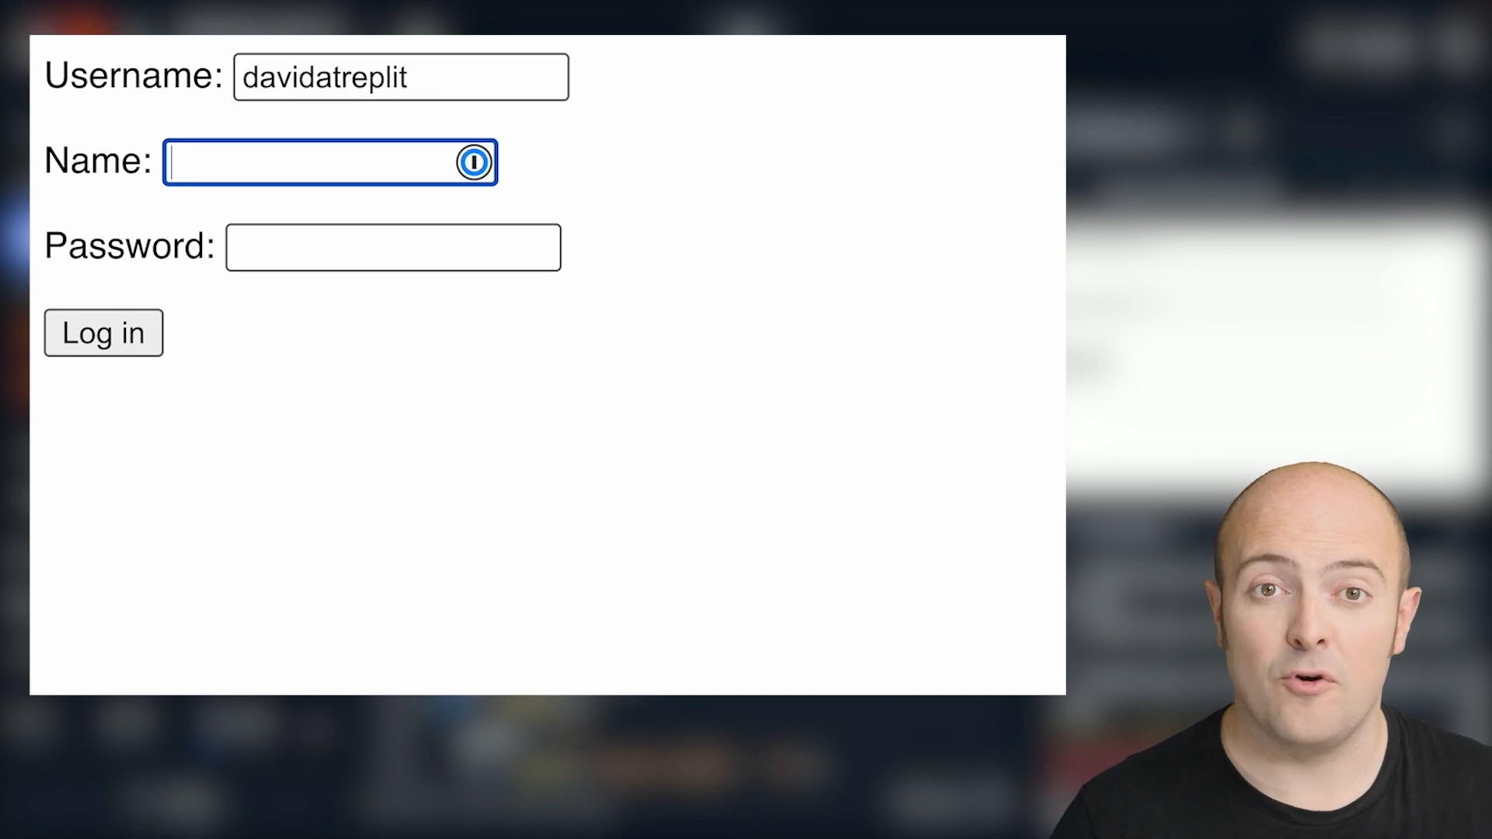
Sign up as 'David Morgan' with username 'davidatrep' and log in
{"action": "type", "text": "David Morgan"}
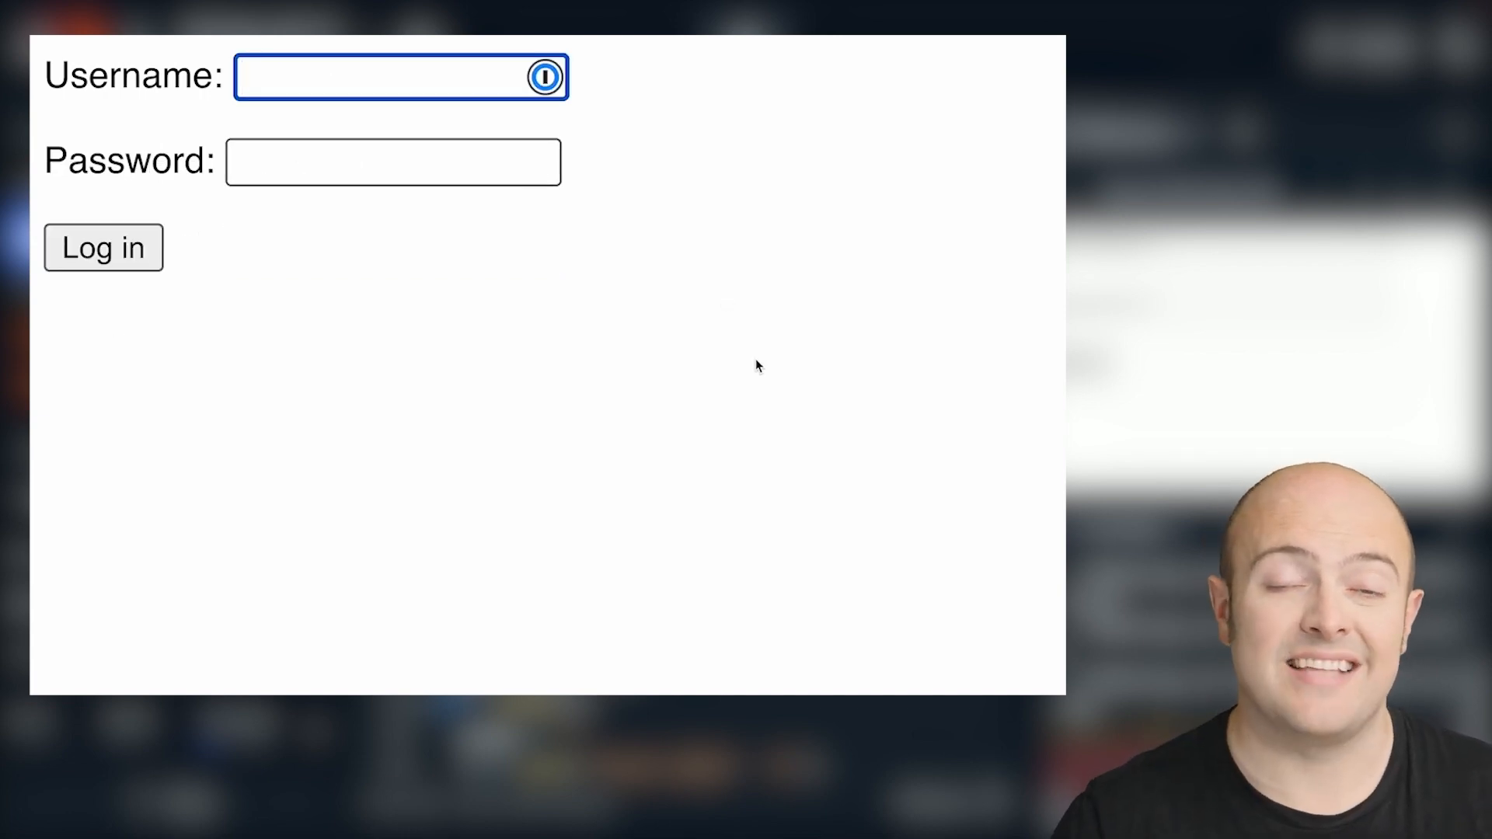
{"action": "type", "text": "davidatreplit"}
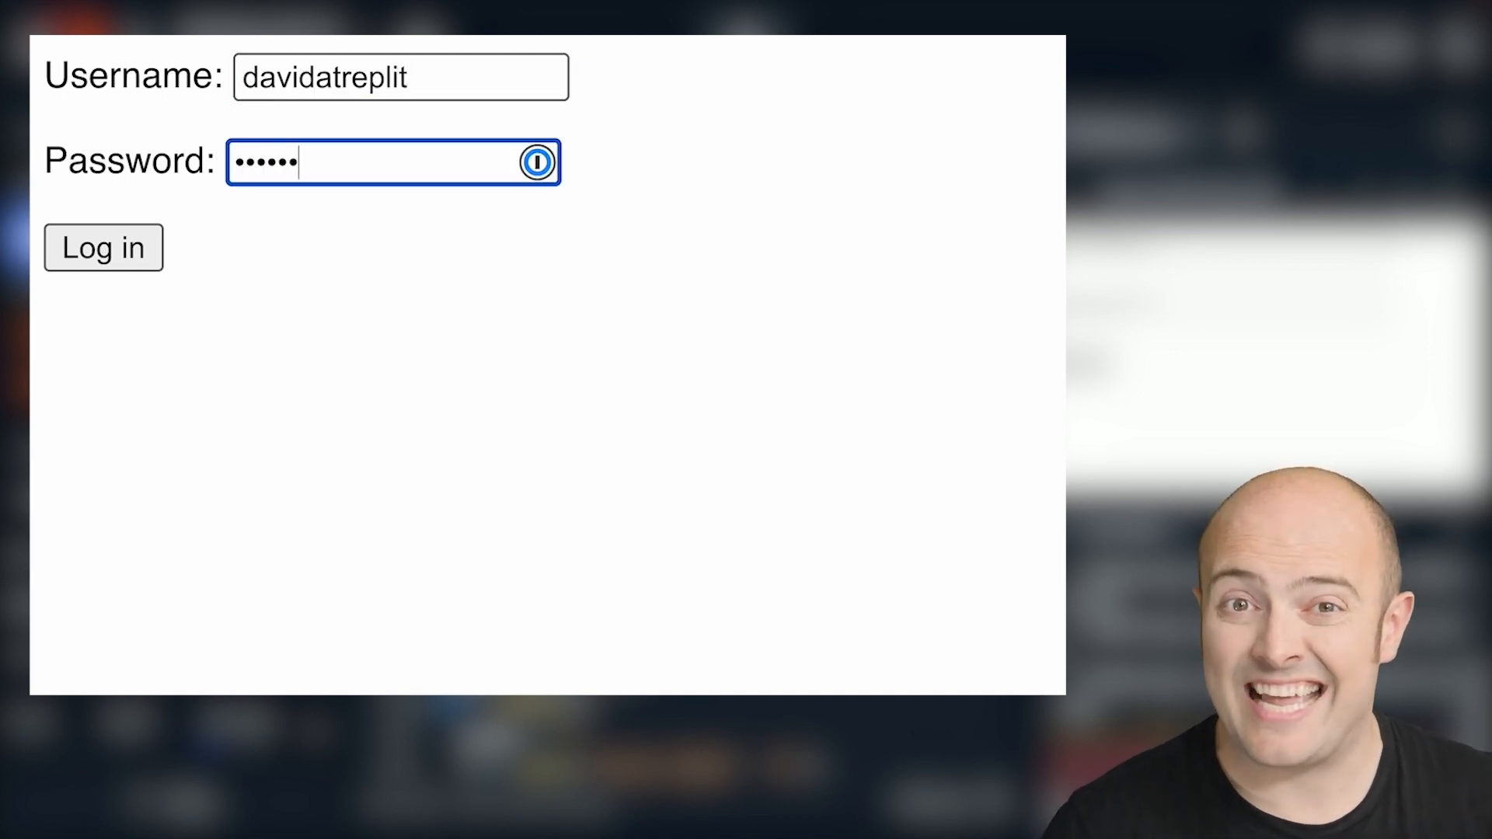
{"action": "left_click", "coordinate": [102, 247]}
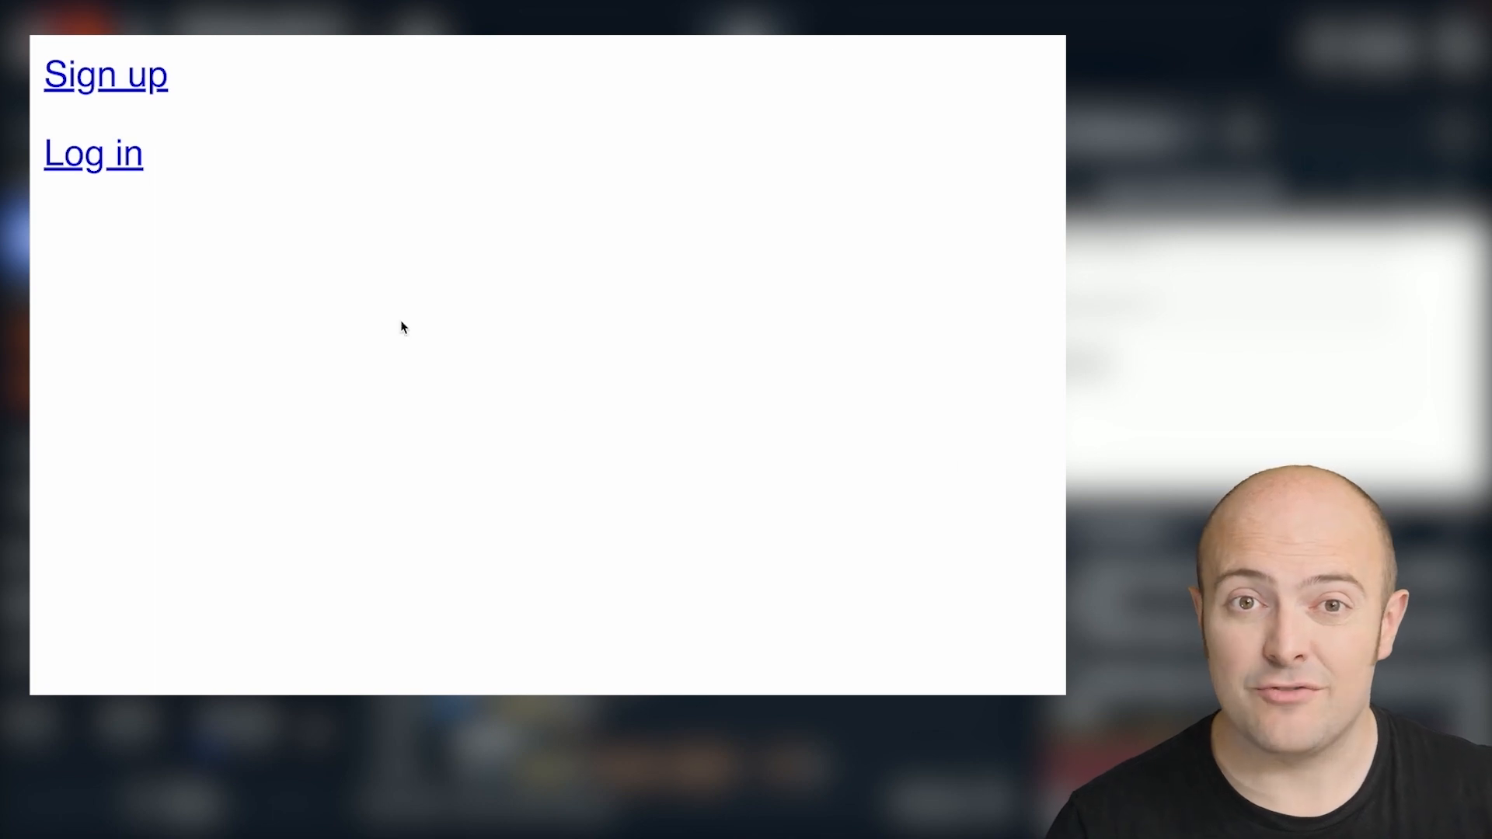
{"action": "mouse_move", "coordinate": [847, 417]}
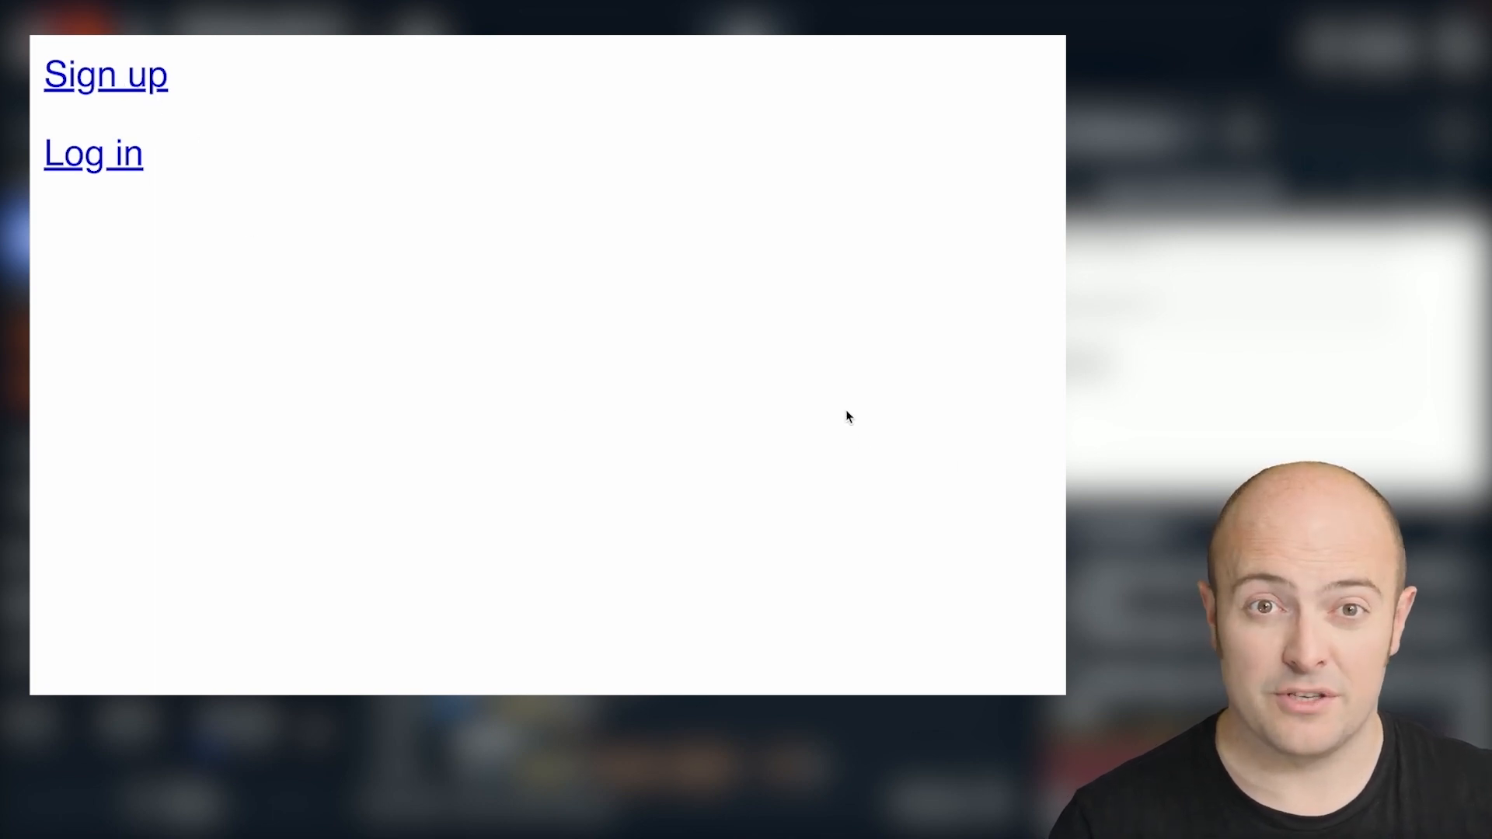
Start a second signup with 'davidat', 'repli' and a masked password
{"action": "type", "text": "davidat"}
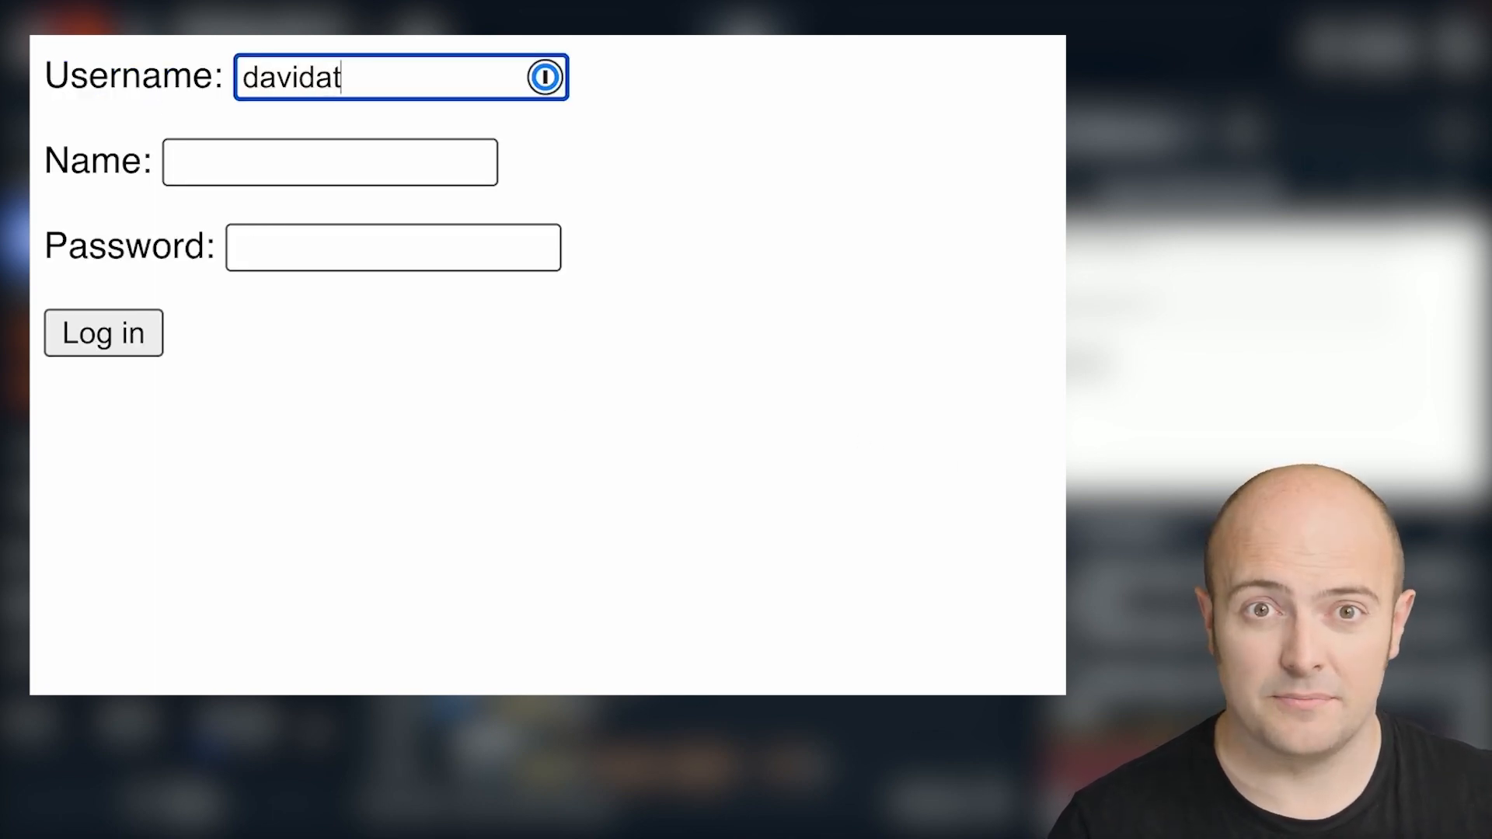
{"action": "type", "text": "replit"}
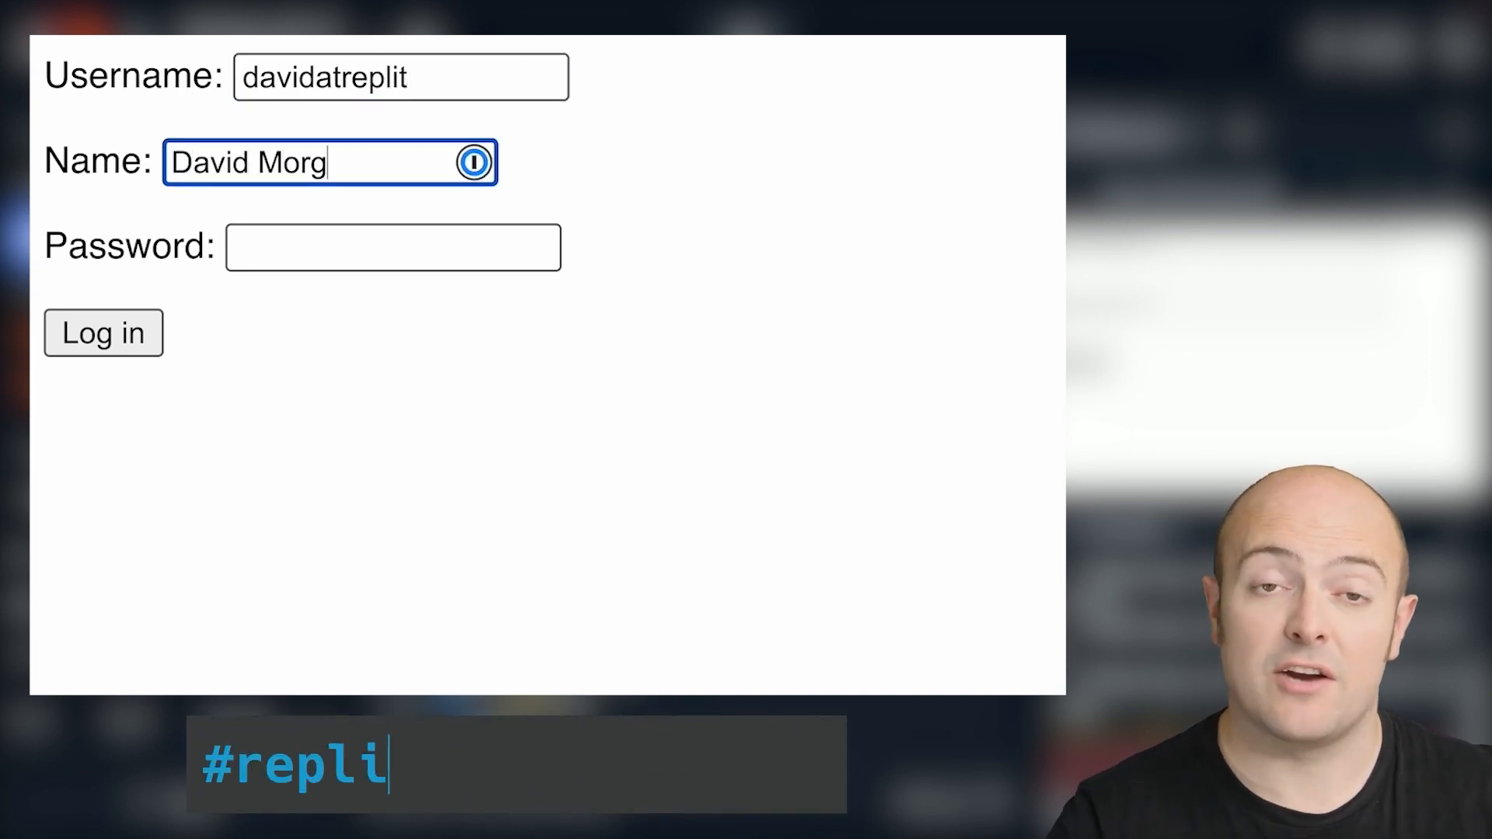
{"action": "type", "text": "•••••"}
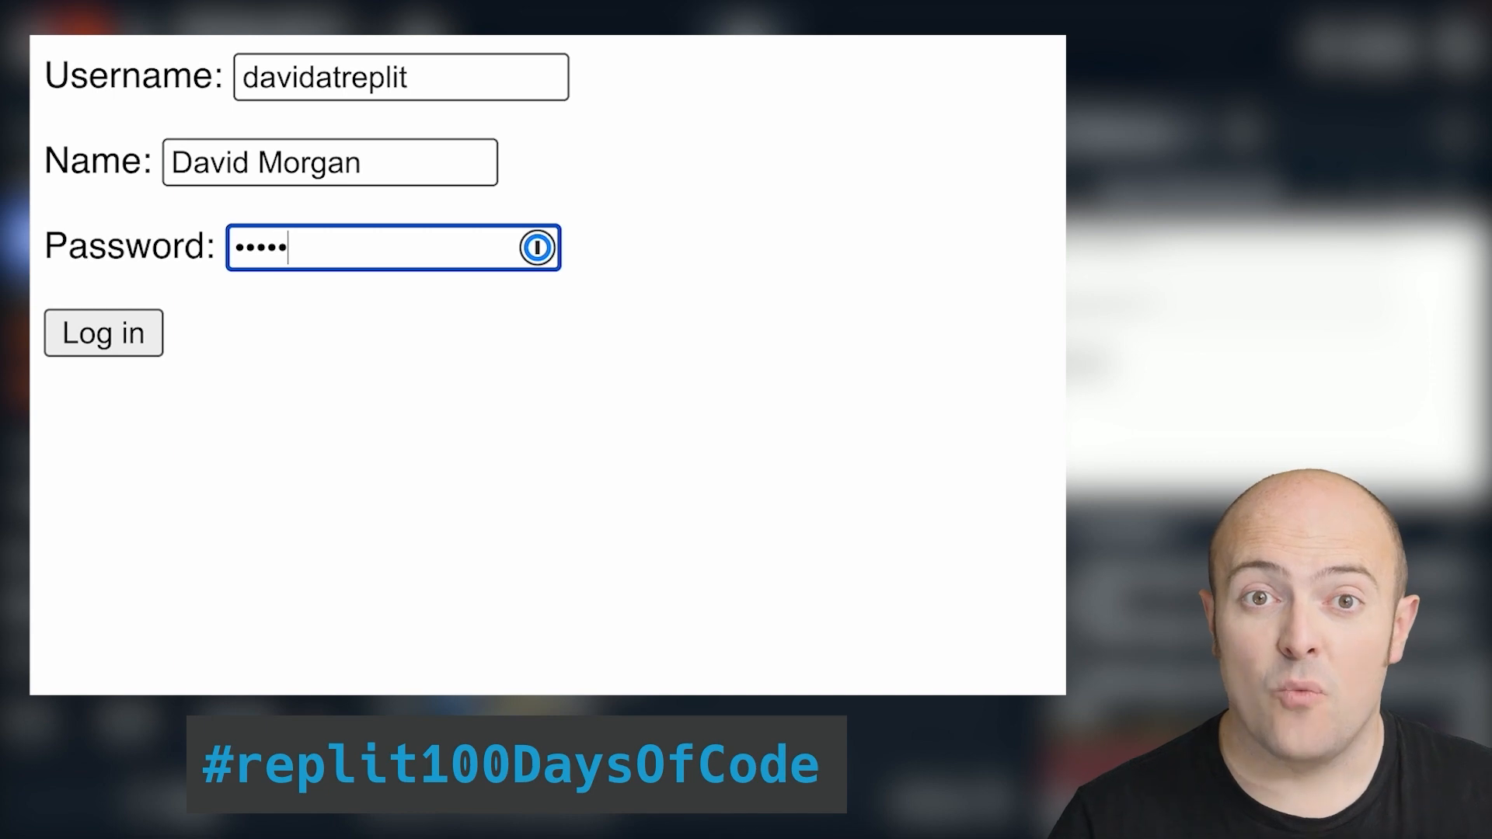